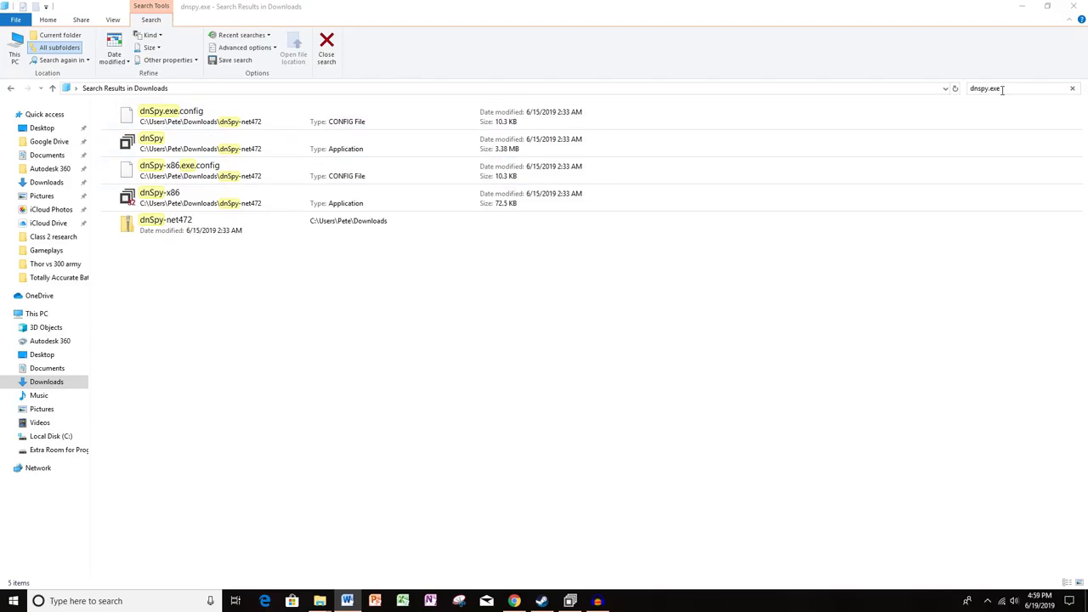
Launch dnSpy from the dnspy.exe entry in the Downloads search results
{"action": "left_click", "coordinate": [152, 143]}
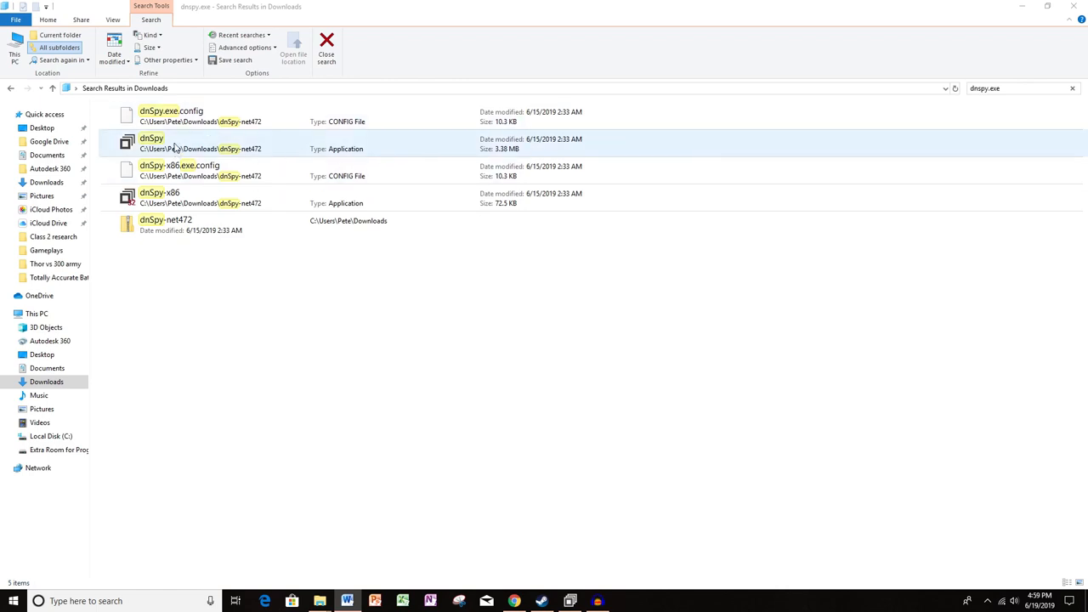
{"action": "left_click", "coordinate": [151, 142]}
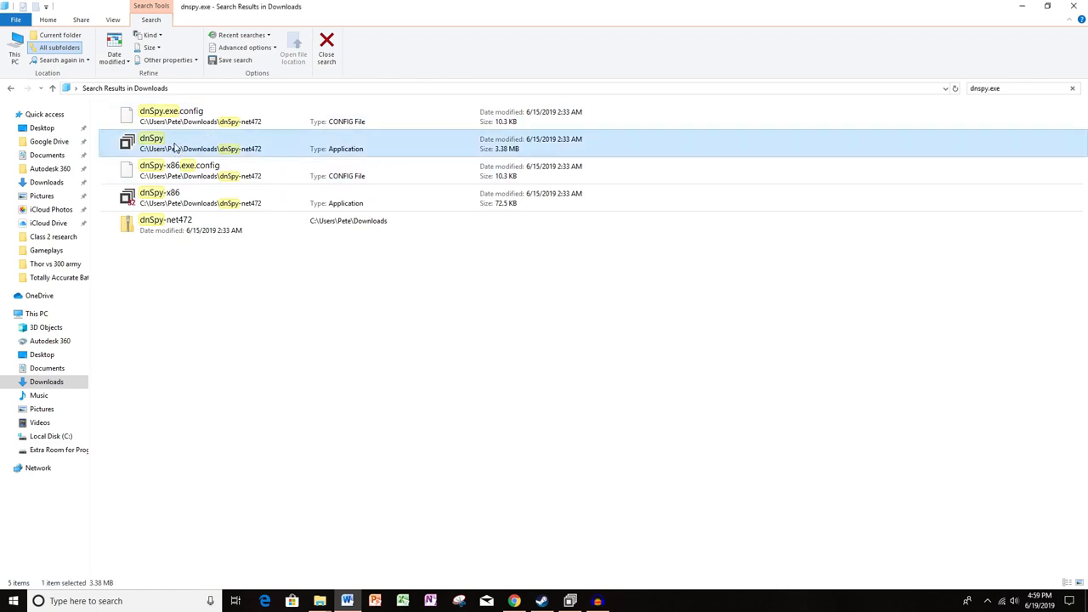
{"action": "double_click", "coordinate": [152, 143]}
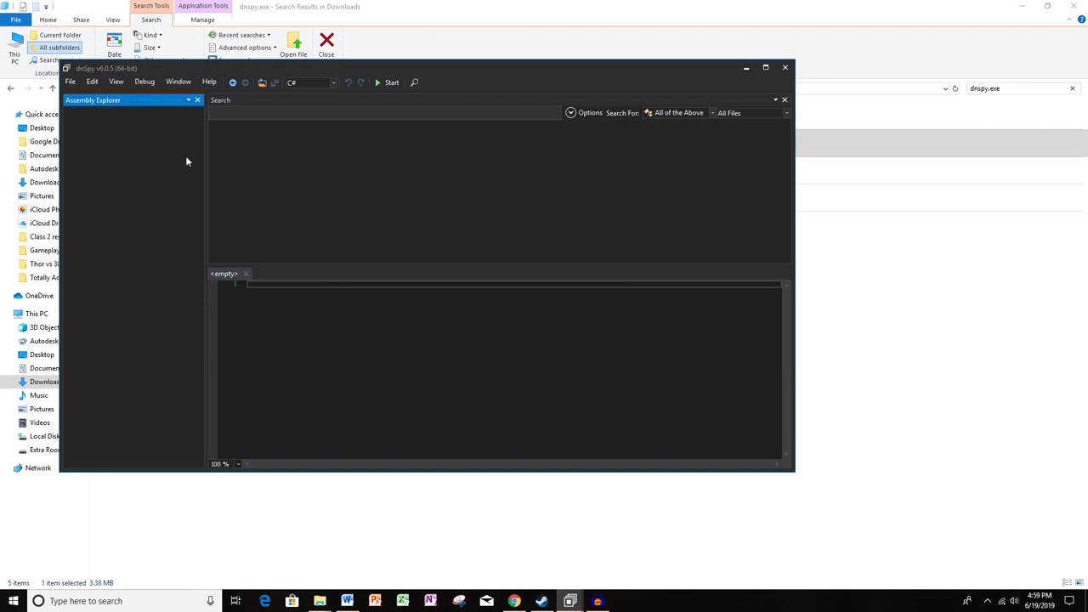
From the Steam library, view the Local Files properties of Totally Accurate Battle Simulator
{"action": "left_click", "coordinate": [785, 68]}
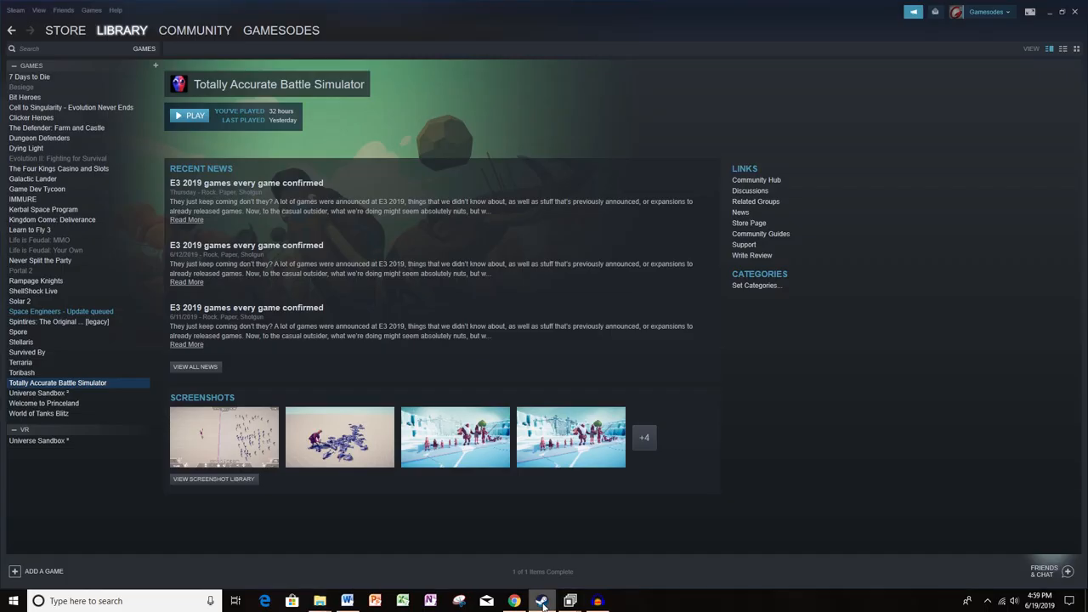
{"action": "mouse_move", "coordinate": [57, 374]}
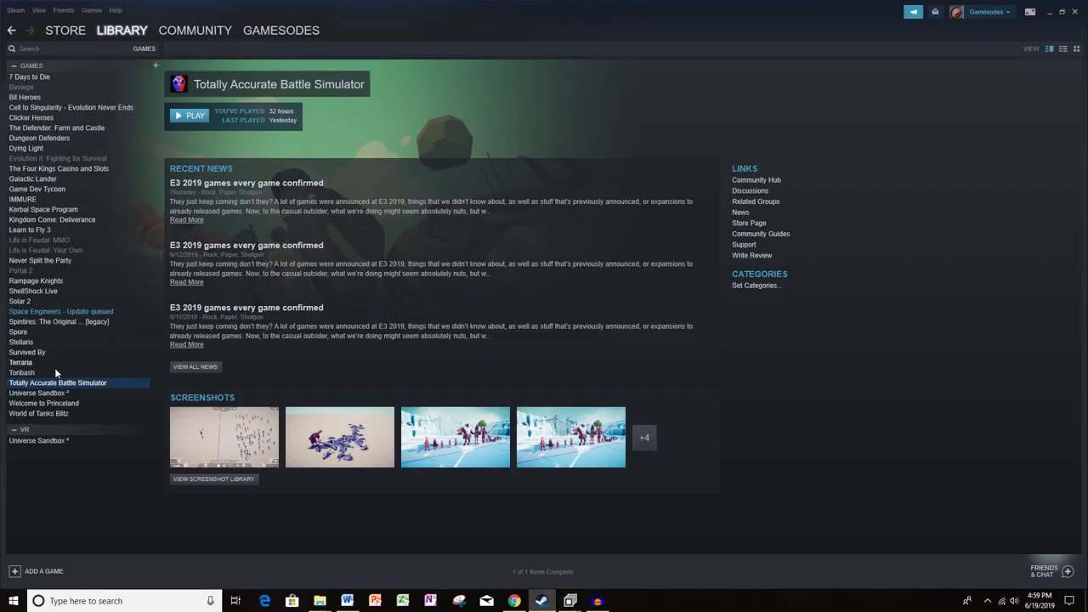
{"action": "right_click", "coordinate": [58, 383]}
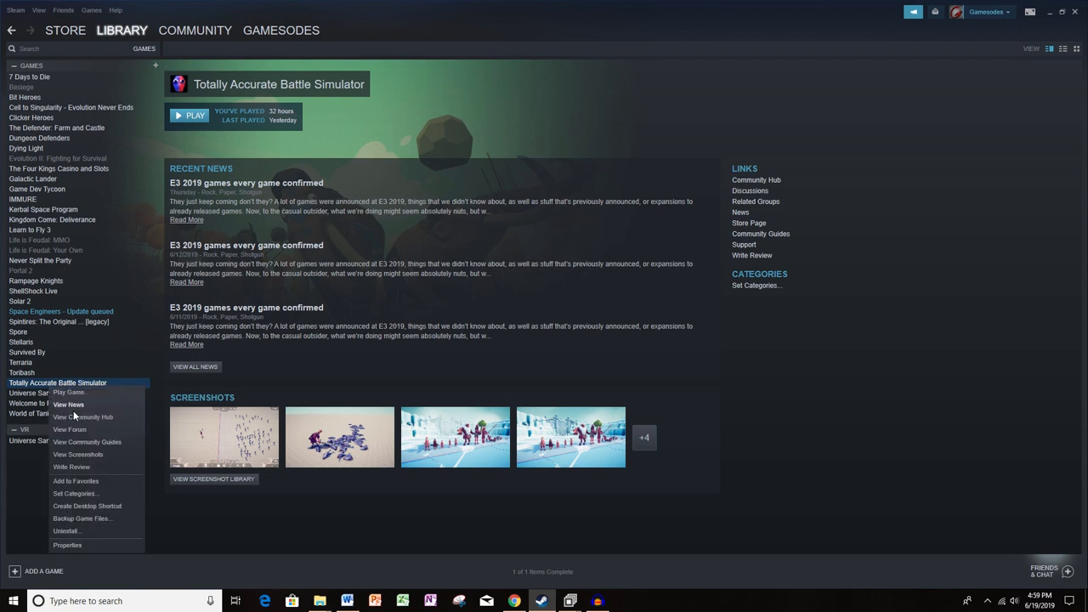
{"action": "left_click", "coordinate": [68, 544]}
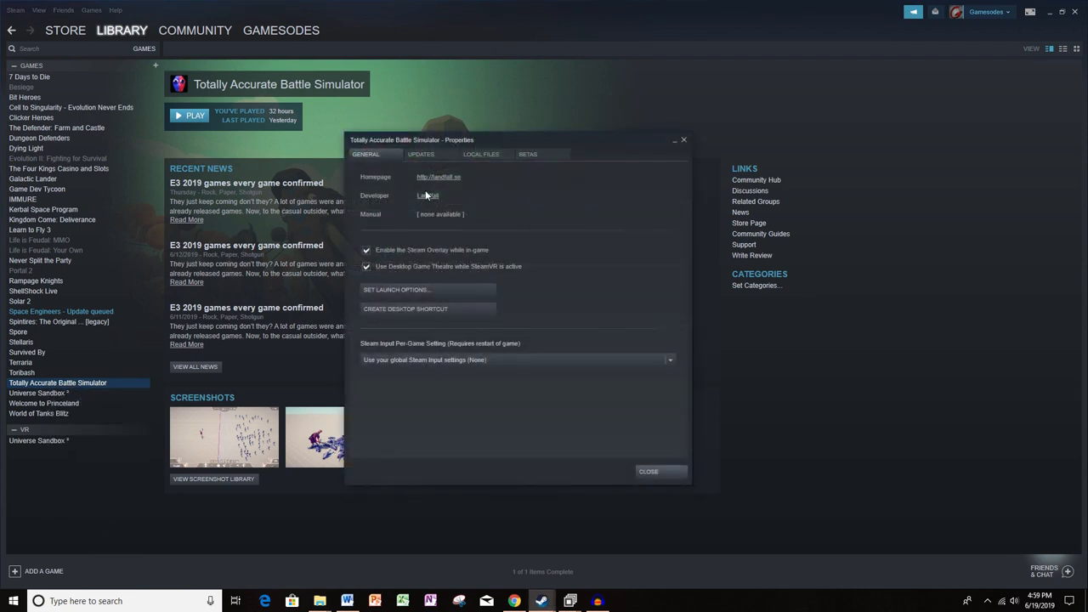
{"action": "left_click", "coordinate": [482, 153]}
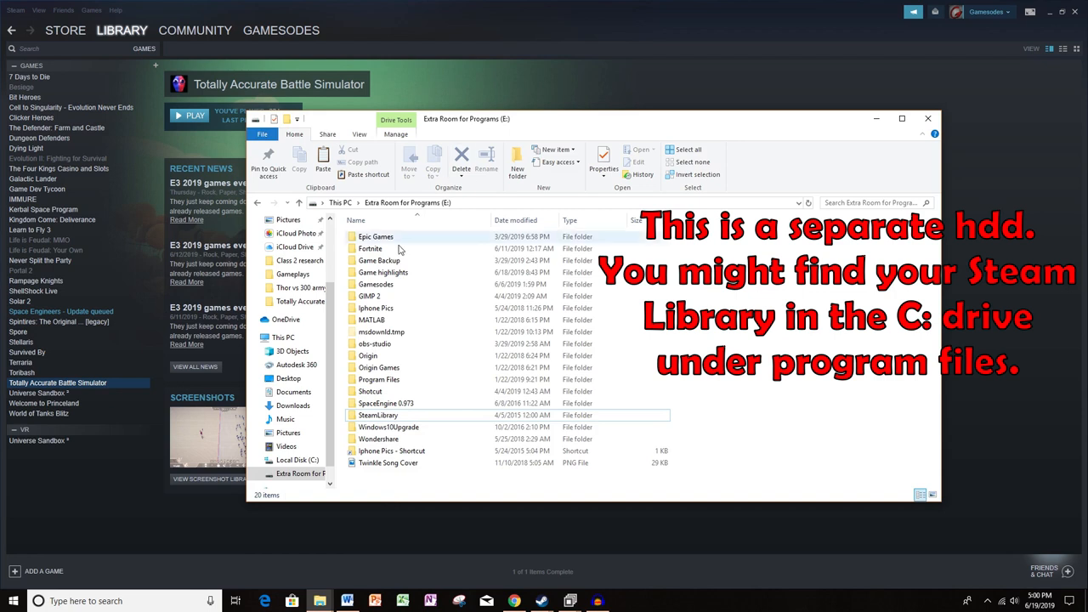
Navigate SteamLibrary > steamapps > common > the game folder > TotallyAccurateBattleSimulator_Data > Managed
{"action": "double_click", "coordinate": [378, 415]}
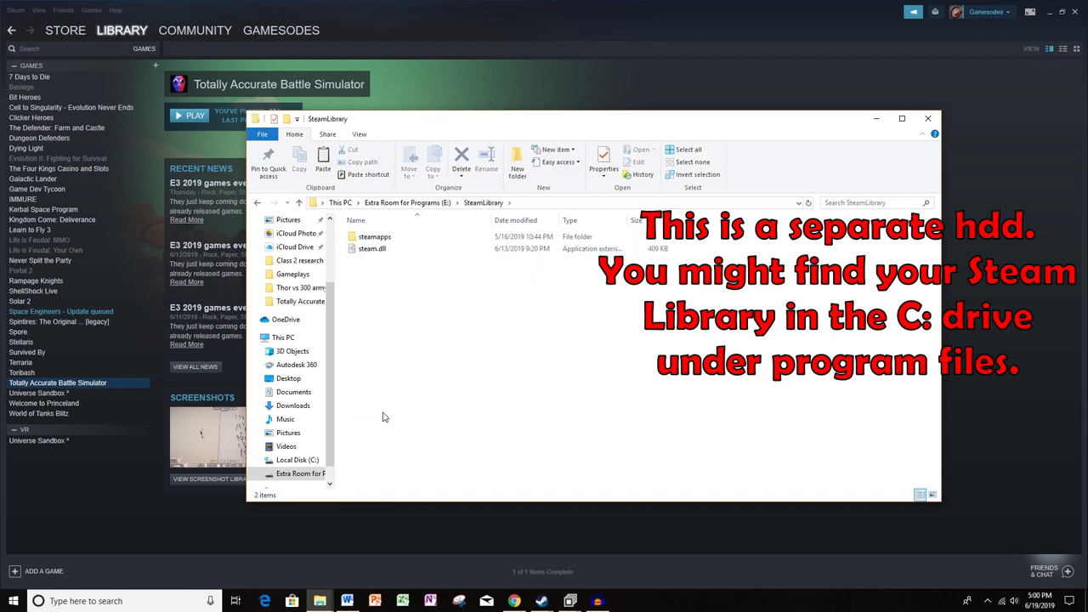
{"action": "double_click", "coordinate": [374, 236]}
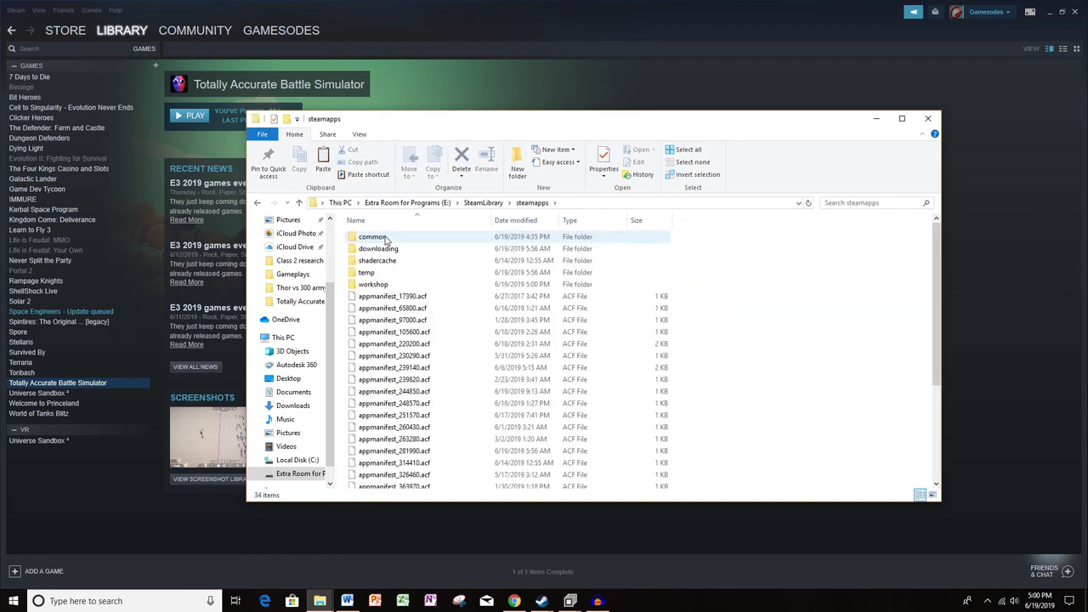
{"action": "double_click", "coordinate": [371, 236]}
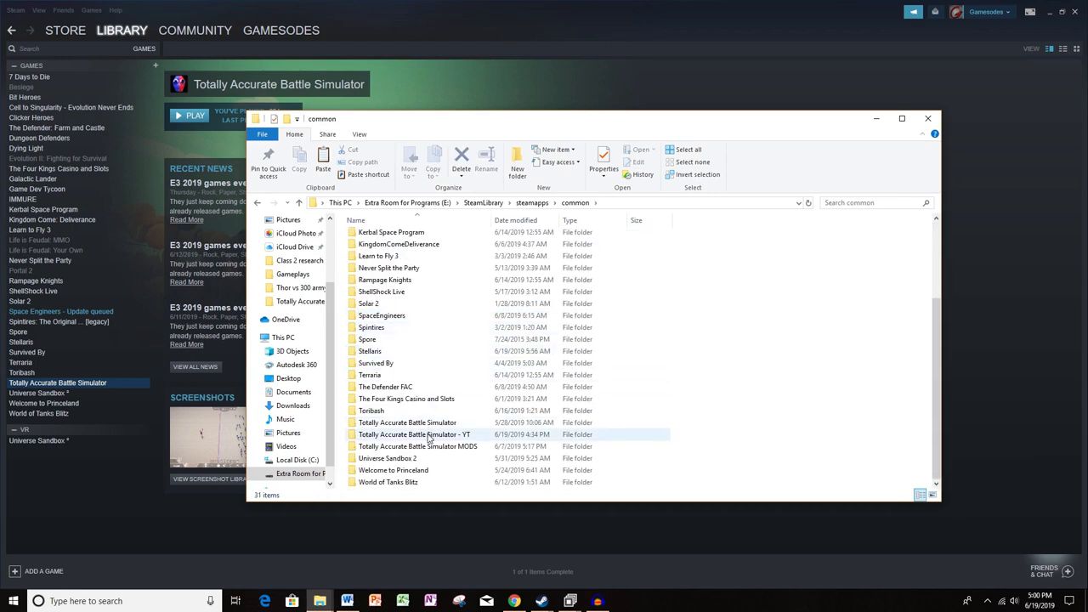
{"action": "mouse_move", "coordinate": [415, 435]}
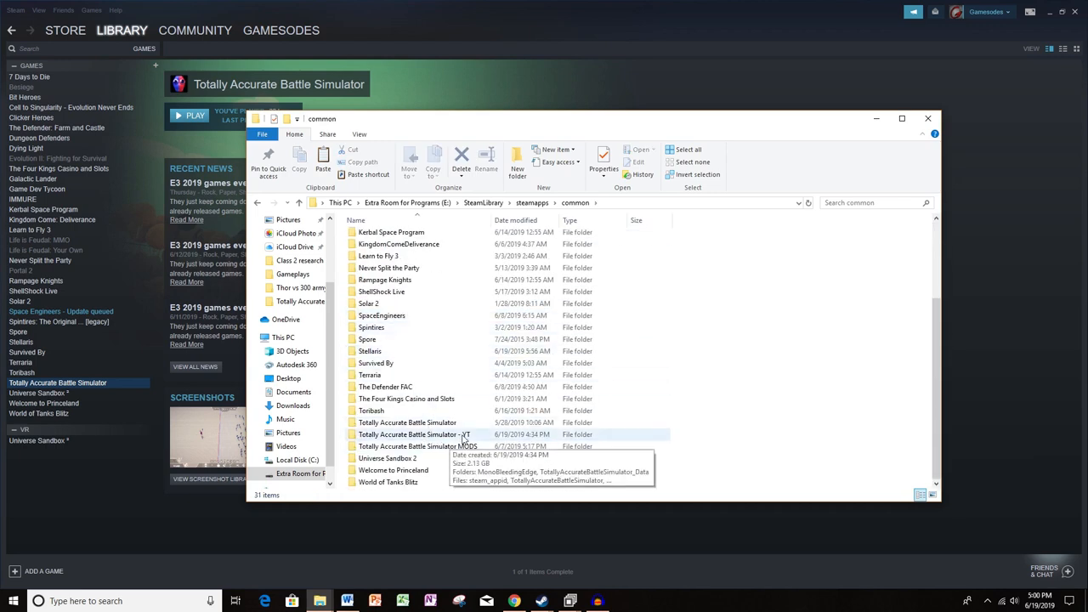
{"action": "double_click", "coordinate": [414, 435]}
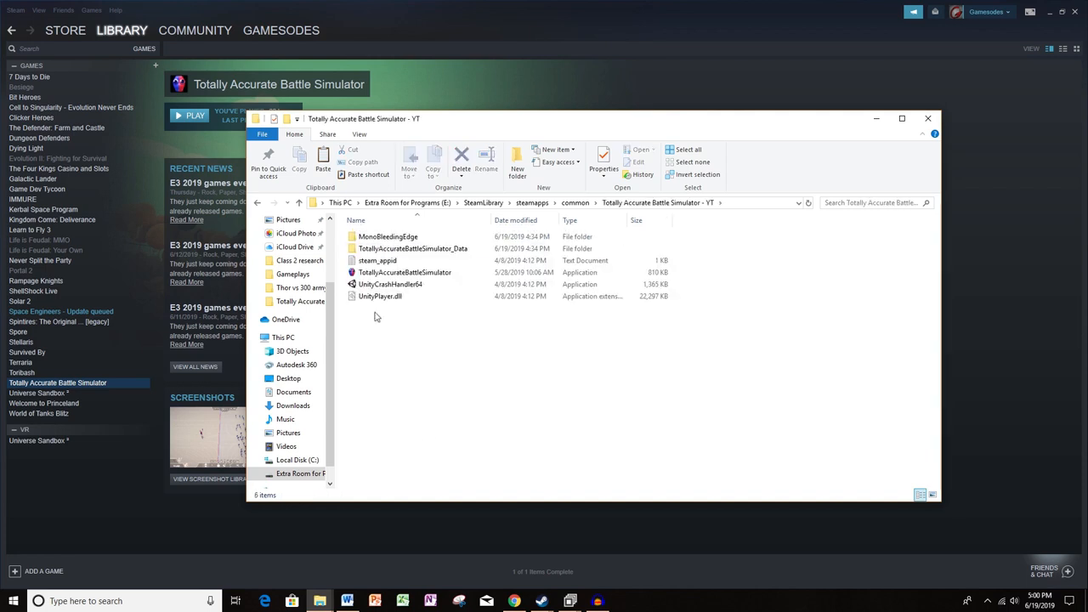
{"action": "mouse_move", "coordinate": [413, 249]}
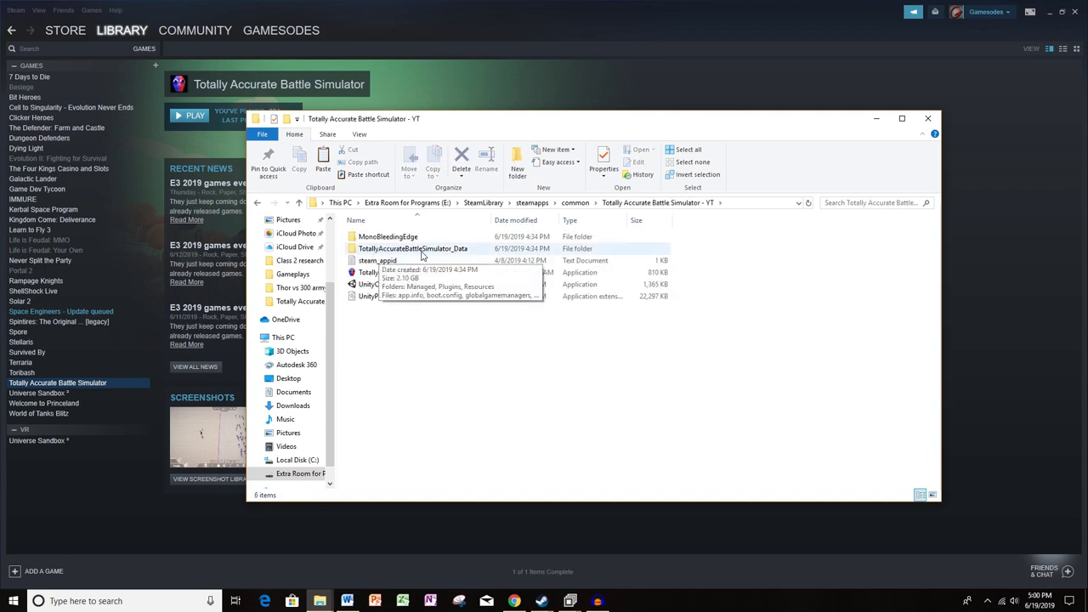
{"action": "double_click", "coordinate": [411, 248]}
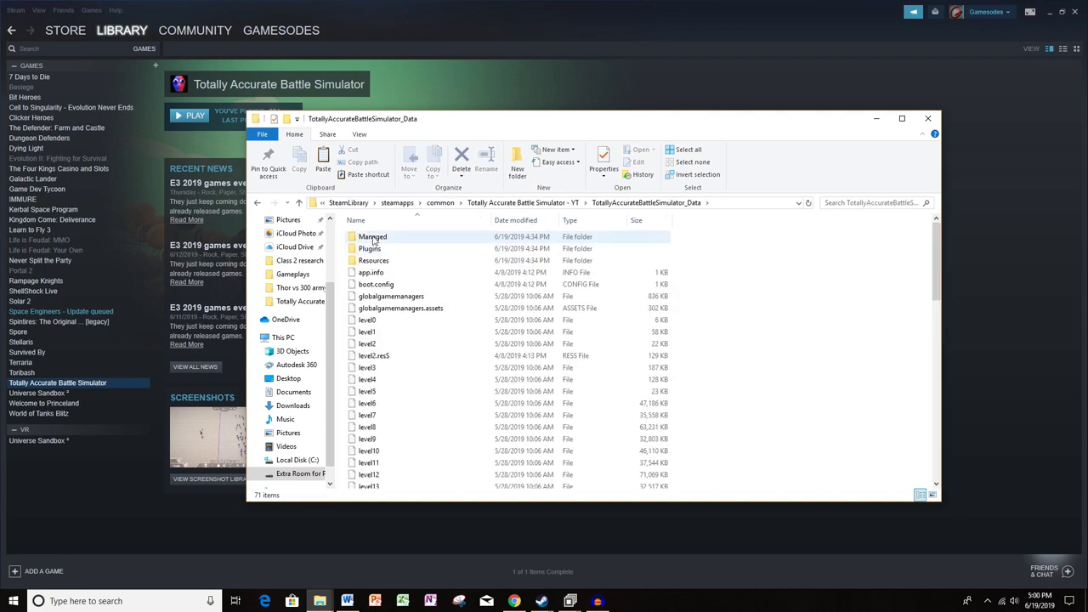
{"action": "double_click", "coordinate": [372, 236]}
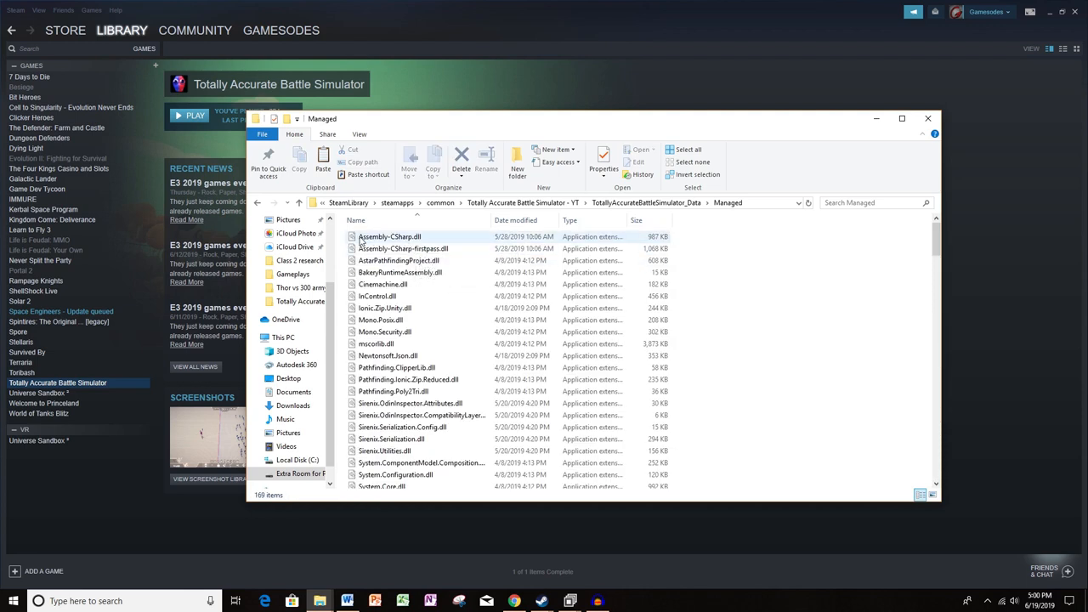
{"action": "mouse_move", "coordinate": [417, 241]}
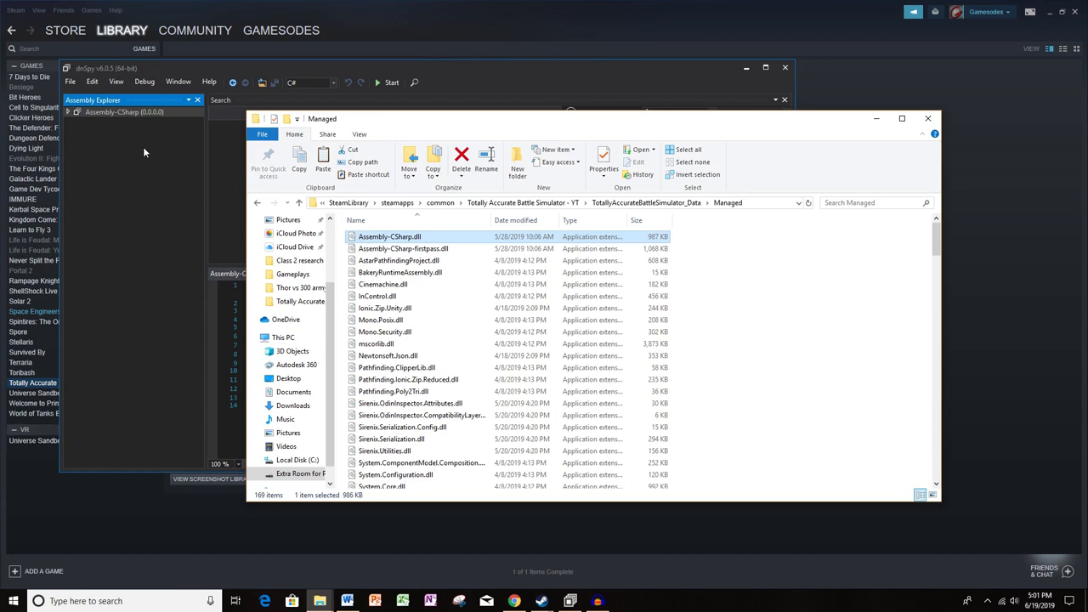
{"action": "mouse_move", "coordinate": [455, 82]}
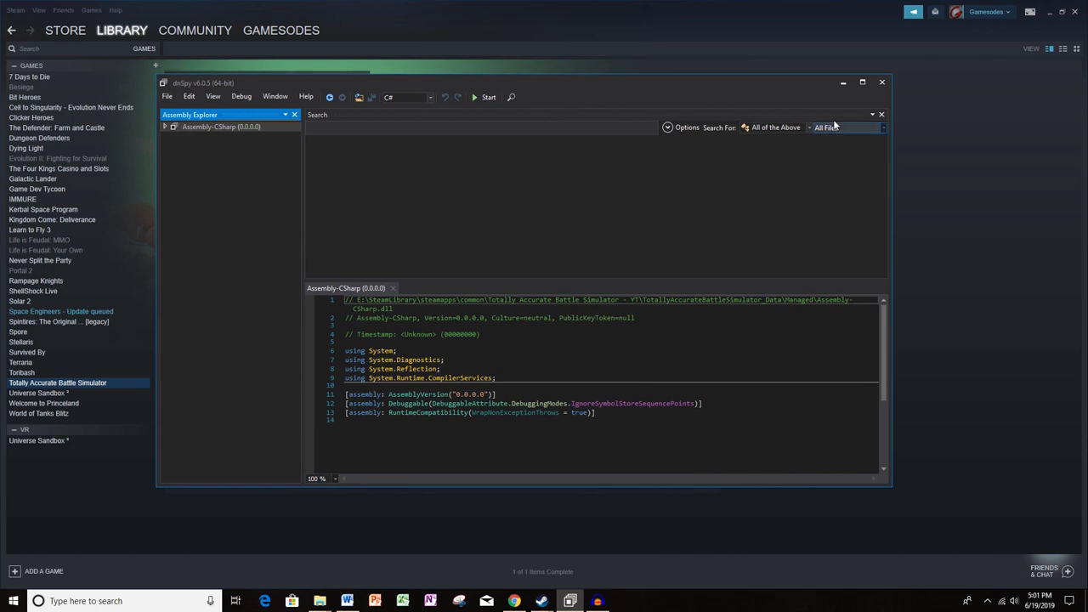
Maximize dnSpy, expand Assembly-CSharp and its module, and scroll through its classes
{"action": "left_click", "coordinate": [862, 81]}
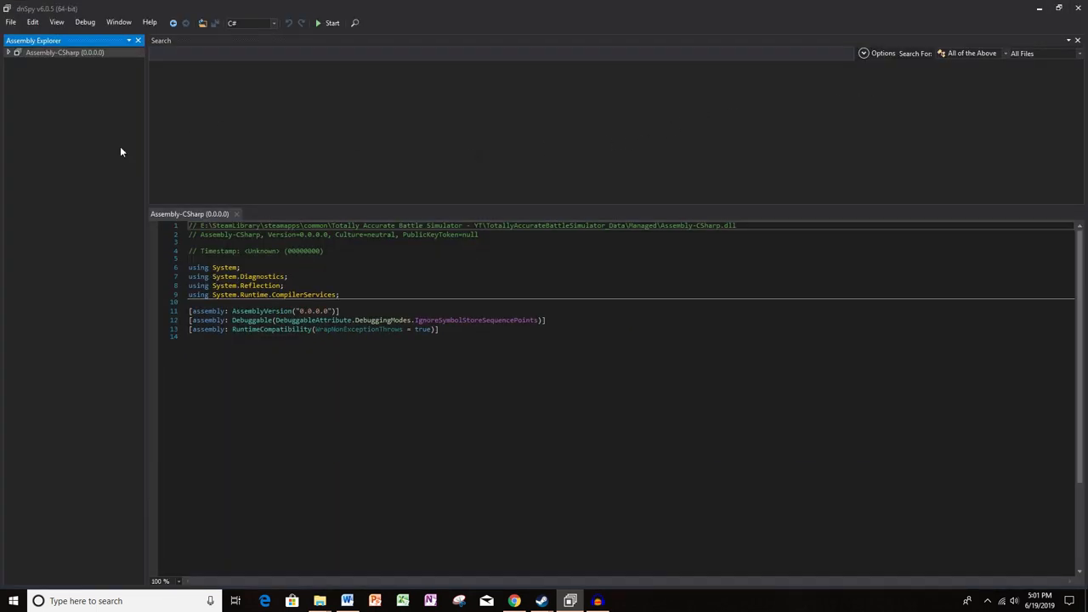
{"action": "left_click", "coordinate": [7, 51]}
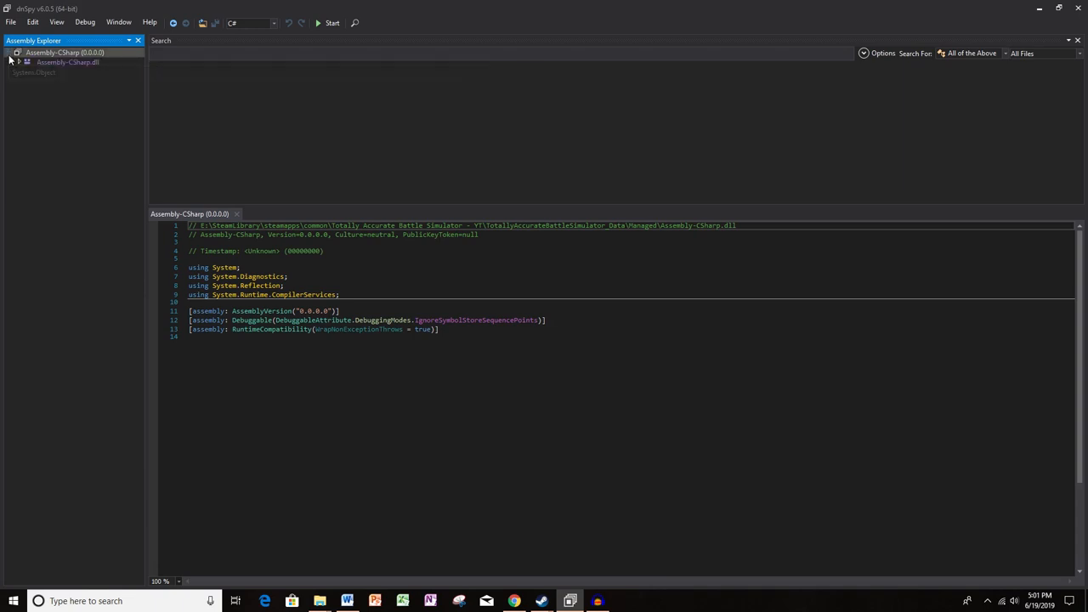
{"action": "mouse_move", "coordinate": [68, 61]}
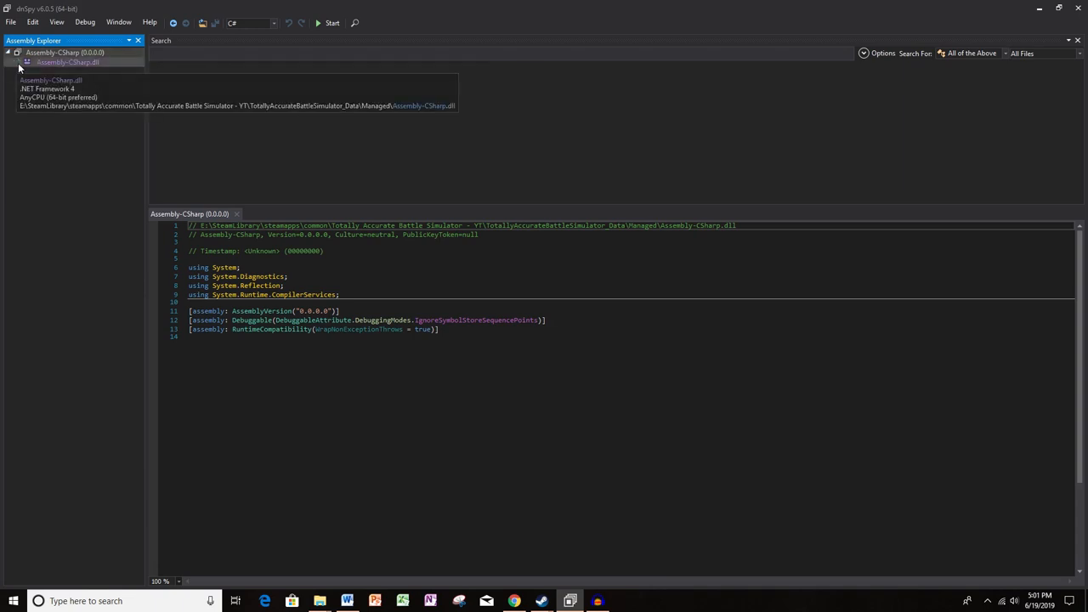
{"action": "left_click", "coordinate": [20, 61]}
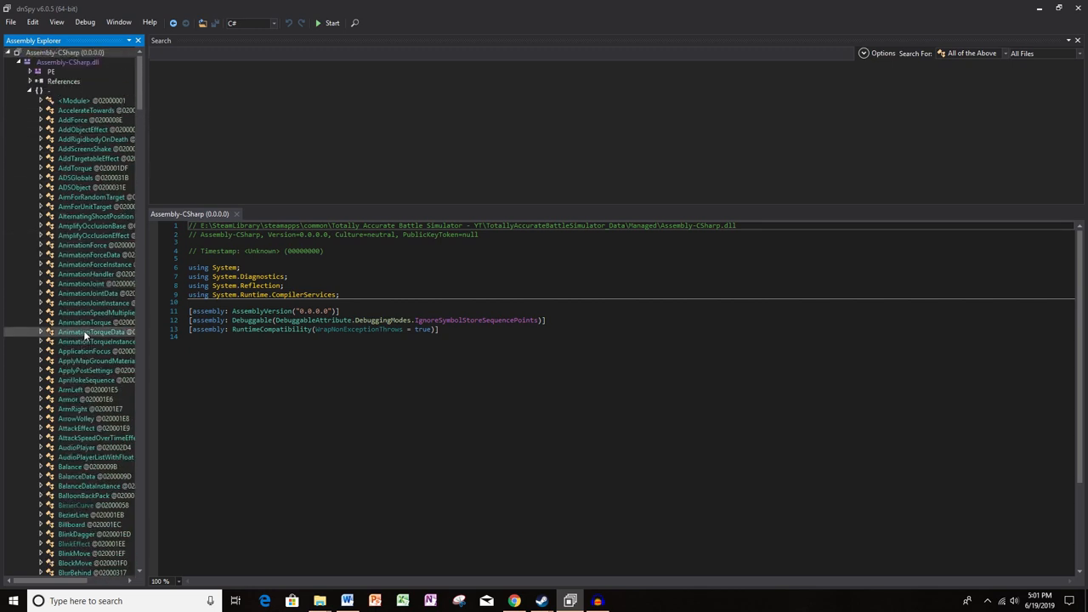
{"action": "scroll", "scroll_direction": "down", "scroll_amount": 3}
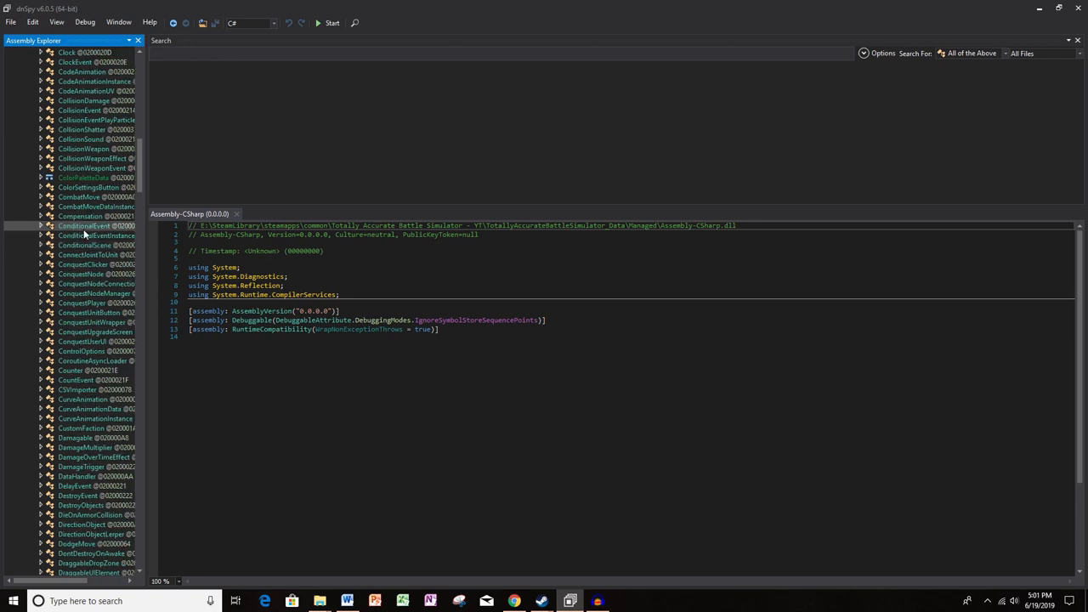
{"action": "scroll", "scroll_direction": "down", "scroll_amount": 3}
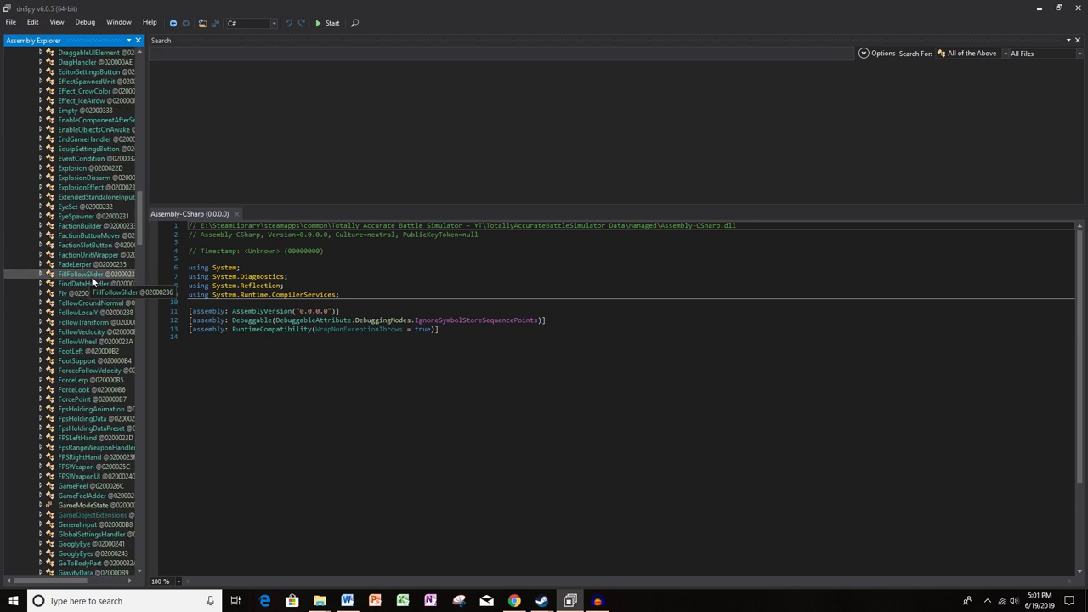
{"action": "scroll", "scroll_direction": "down", "scroll_amount": 3}
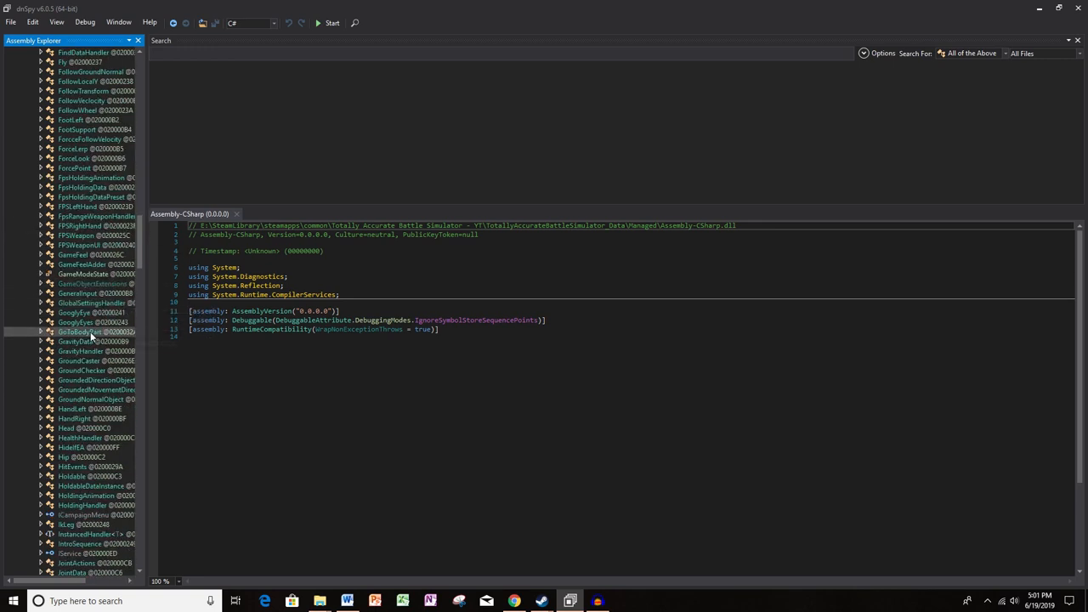
Open the GooglyEye class with Edit Class (C#) and scroll down to its ToggleEye method
{"action": "left_click", "coordinate": [41, 313]}
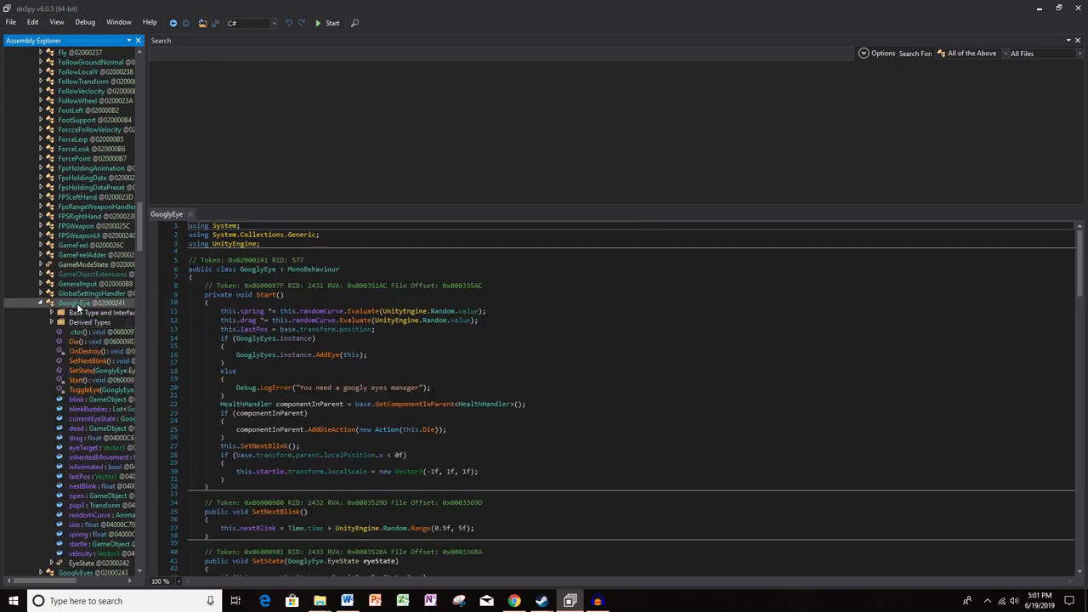
{"action": "right_click", "coordinate": [77, 302]}
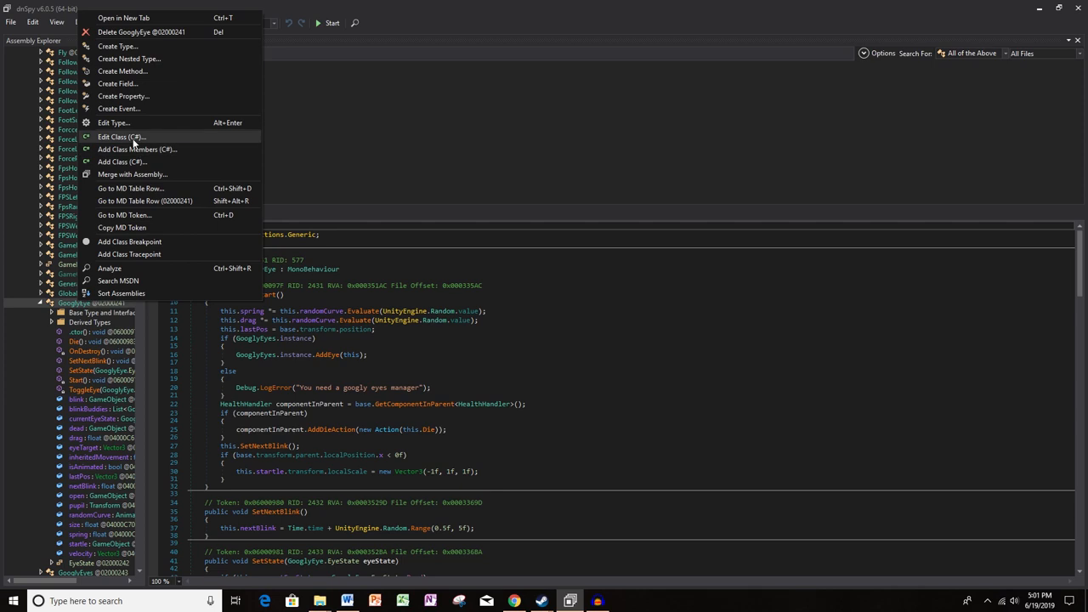
{"action": "left_click", "coordinate": [122, 136]}
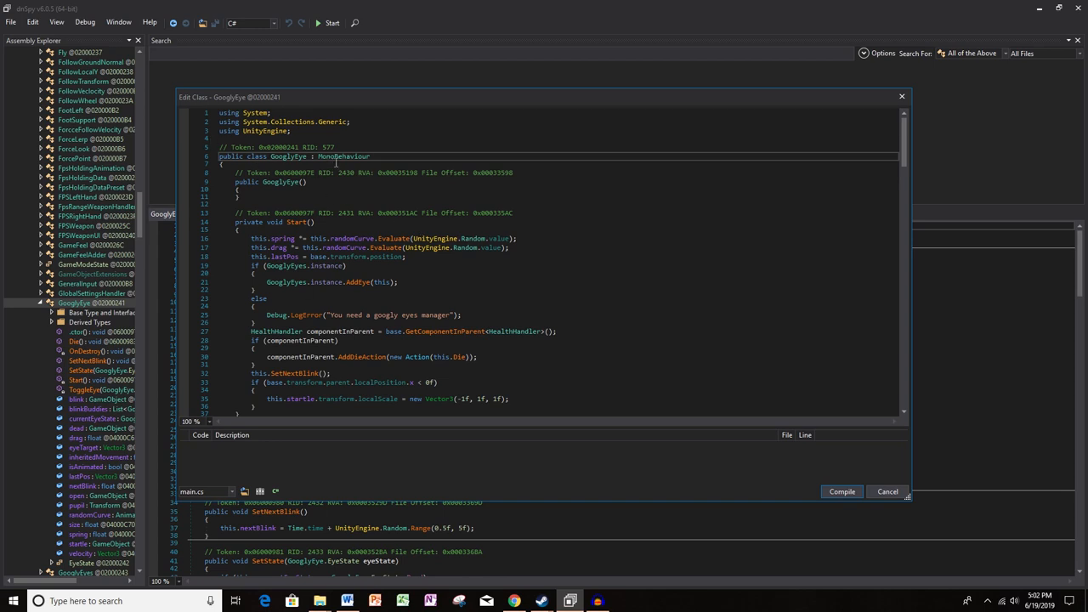
{"action": "mouse_move", "coordinate": [484, 203]}
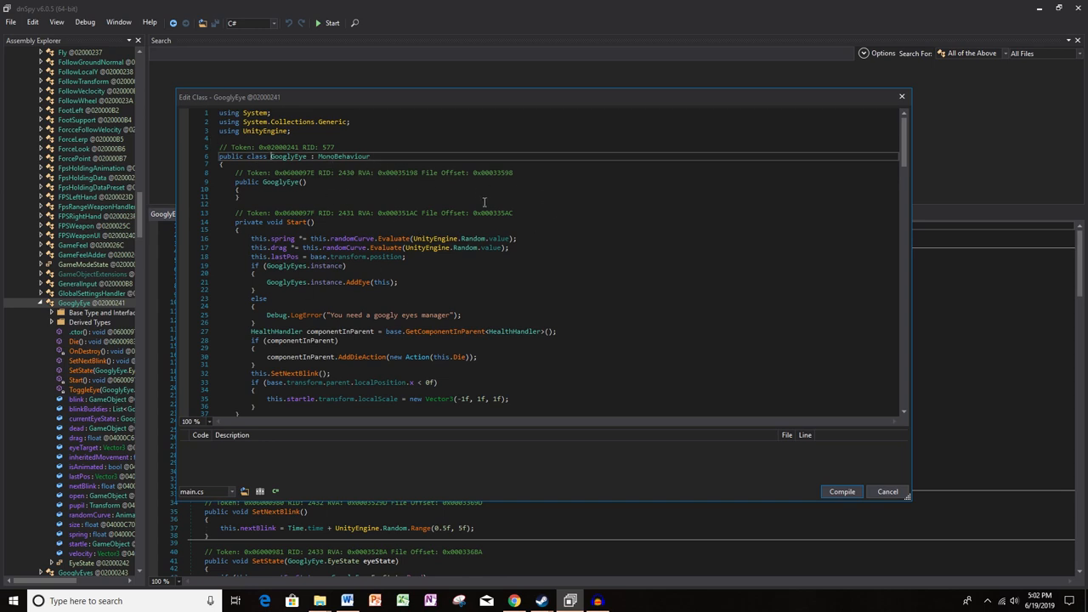
{"action": "scroll", "scroll_direction": "down", "scroll_amount": 3}
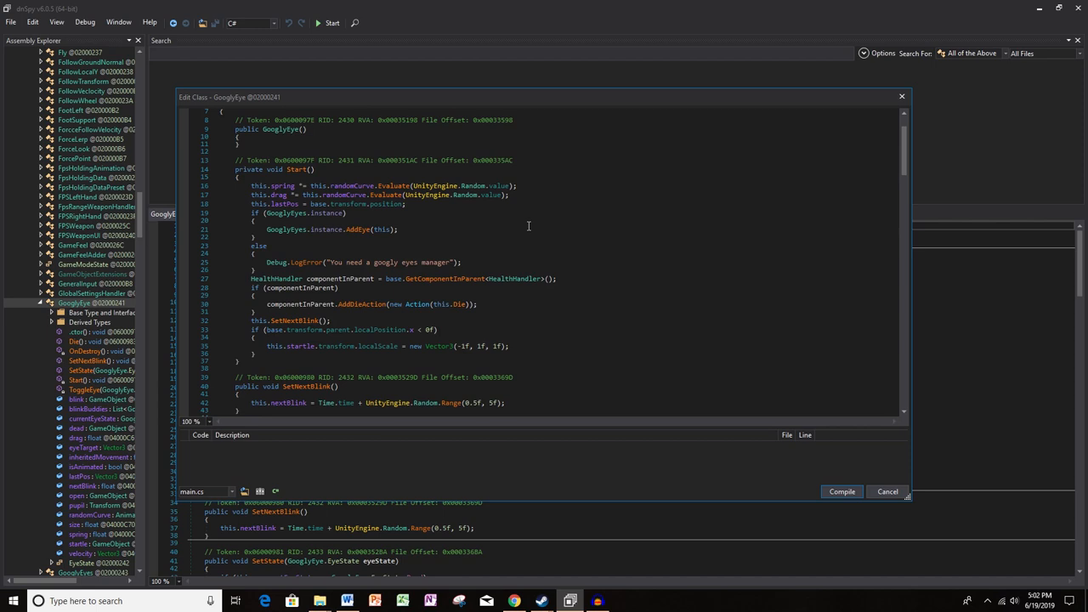
{"action": "scroll", "scroll_direction": "down", "scroll_amount": 3}
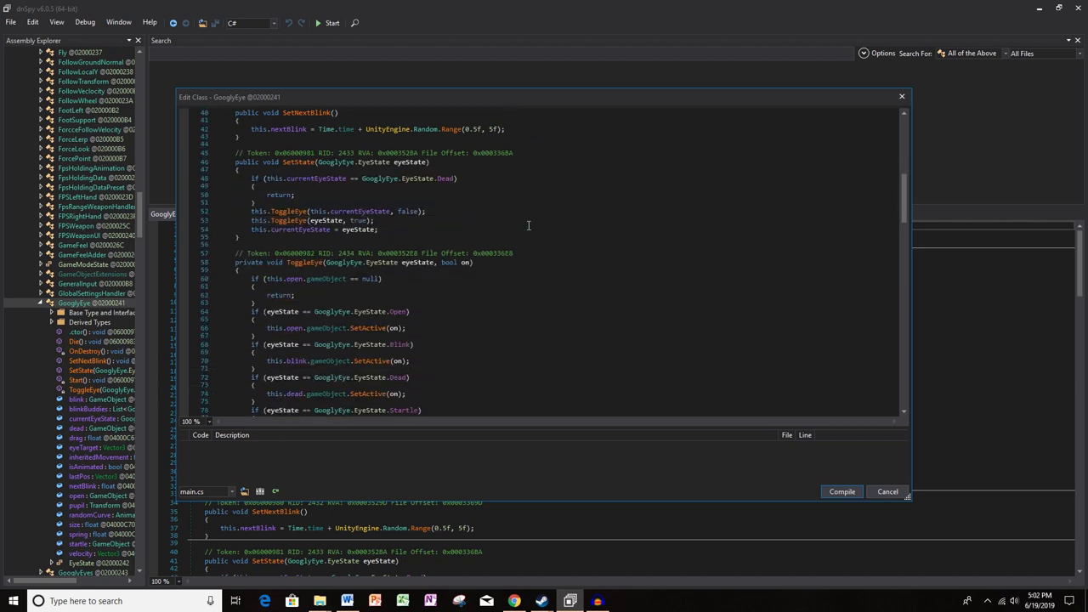
{"action": "scroll", "scroll_direction": "down", "scroll_amount": 3}
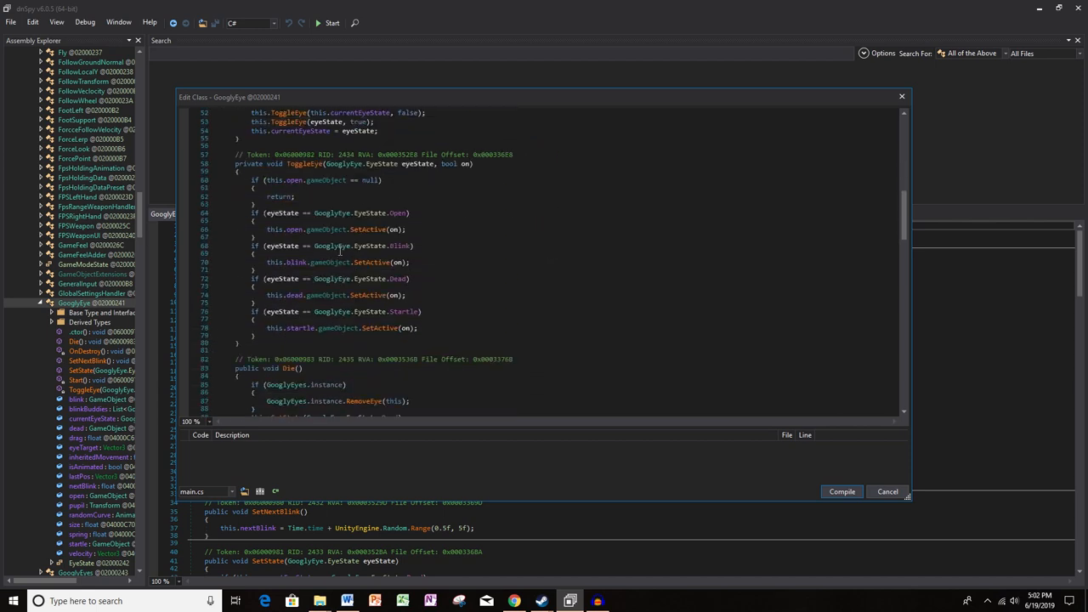
{"action": "mouse_move", "coordinate": [419, 200]}
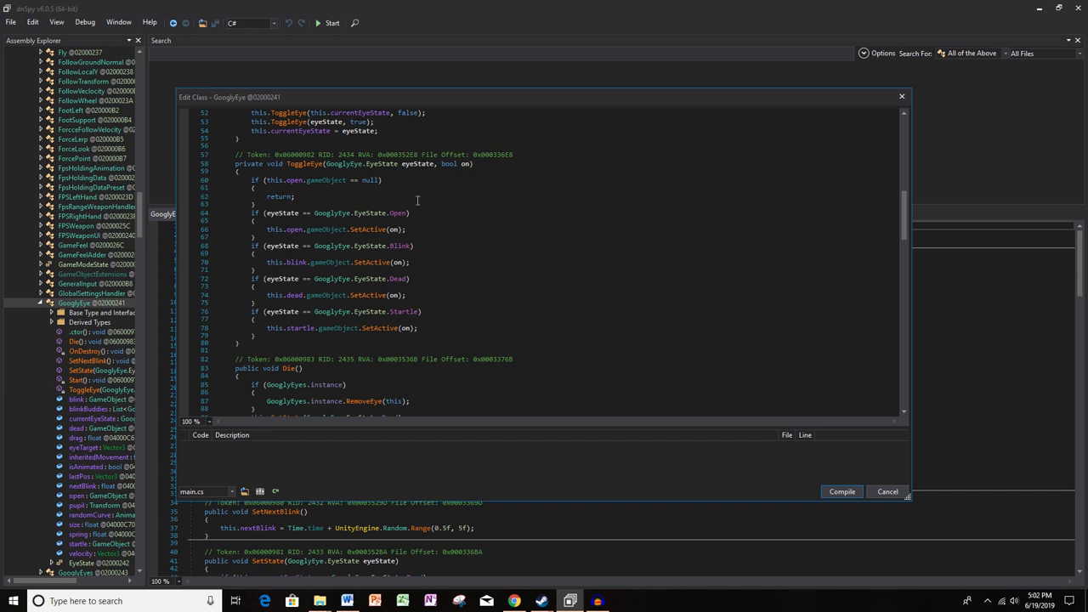
{"action": "mouse_move", "coordinate": [347, 214]}
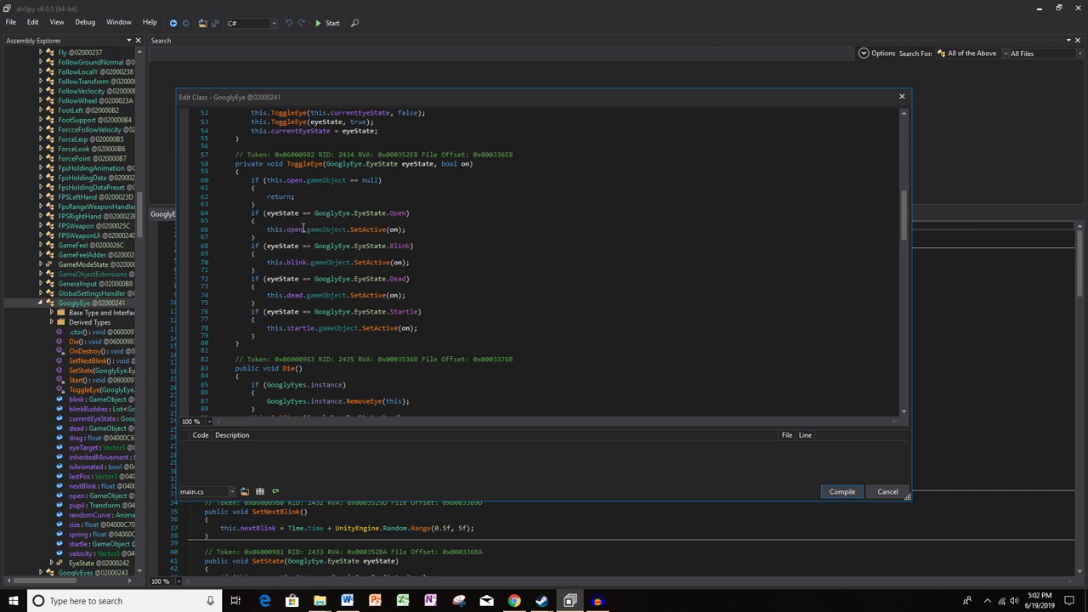
{"action": "mouse_move", "coordinate": [391, 230]}
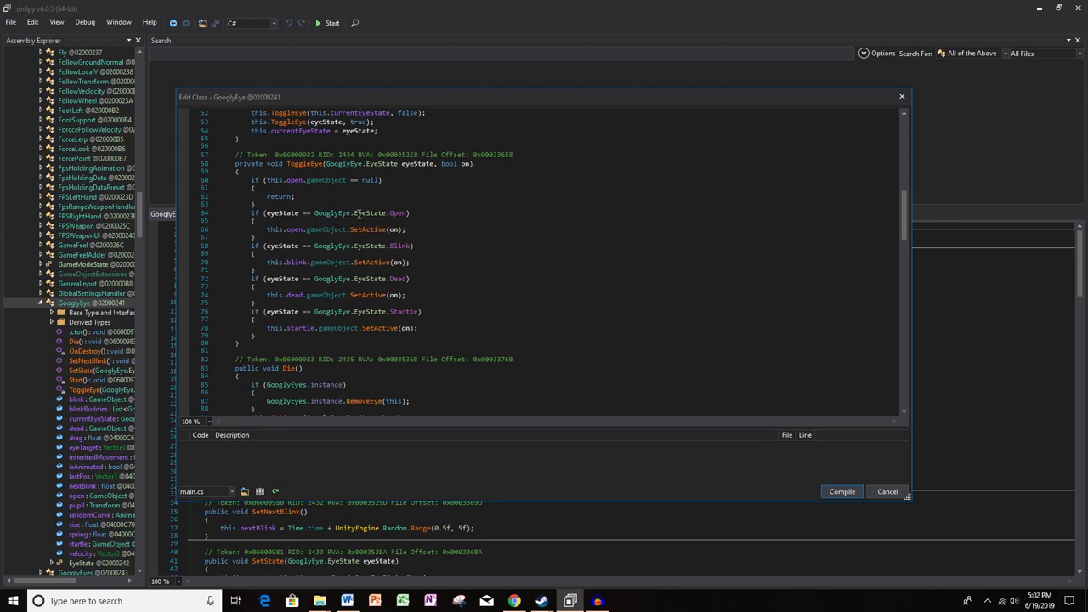
{"action": "mouse_move", "coordinate": [496, 223]}
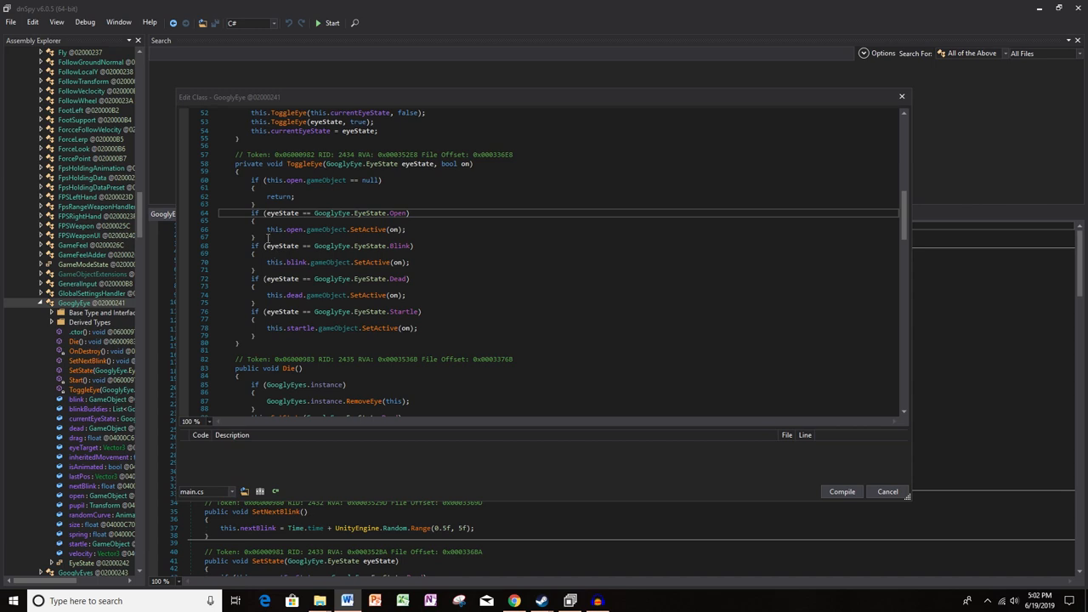
Add an open-eye localScale Vector3 assignment in ToggleEye's Open branch and compile it
{"action": "left_click", "coordinate": [406, 230]}
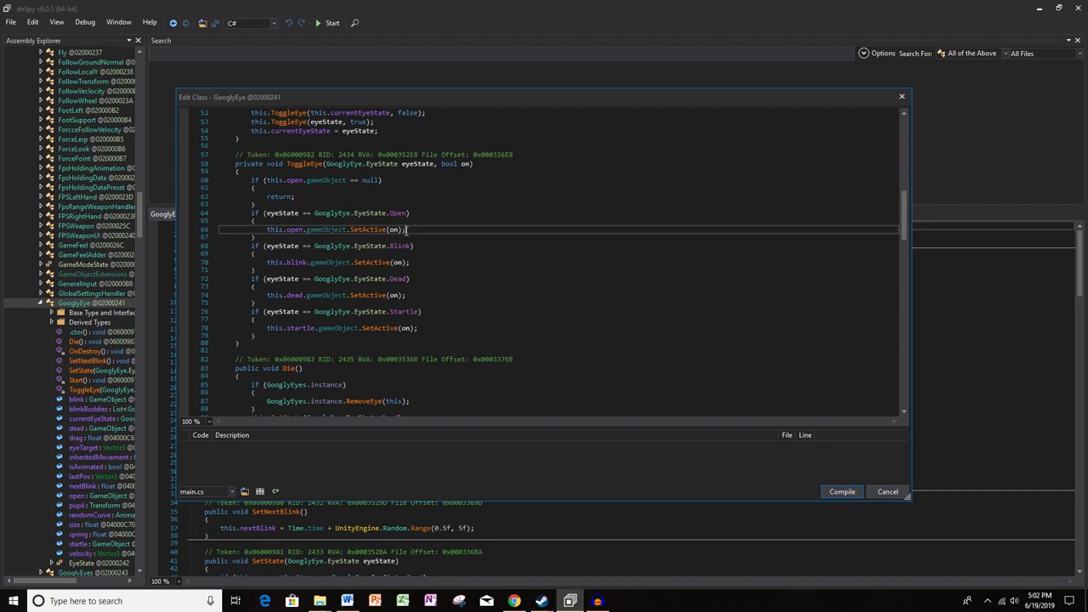
{"action": "mouse_move", "coordinate": [440, 232]}
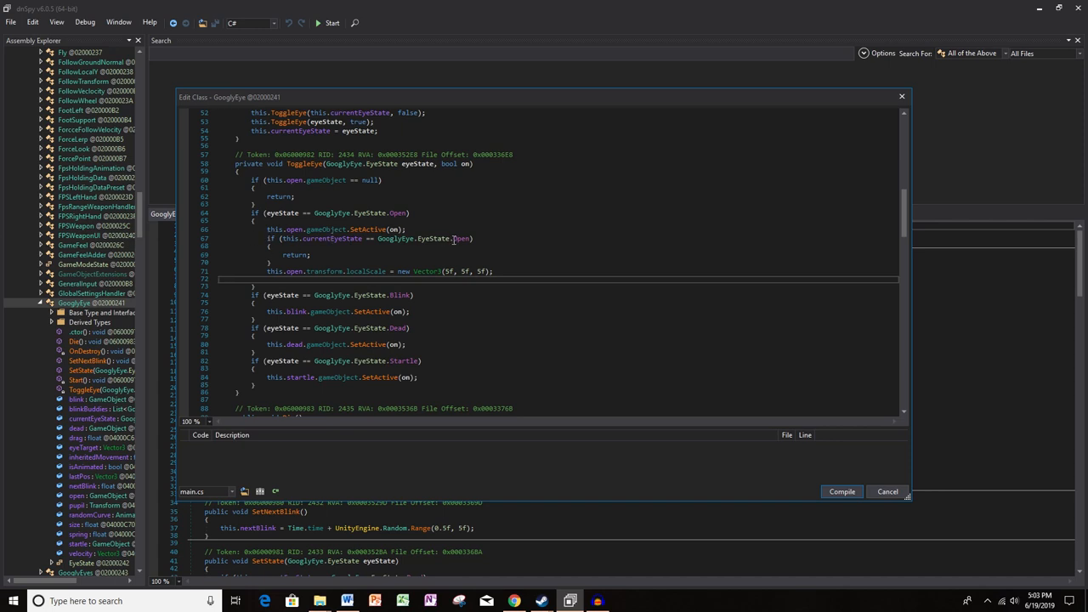
{"action": "mouse_move", "coordinate": [299, 272]}
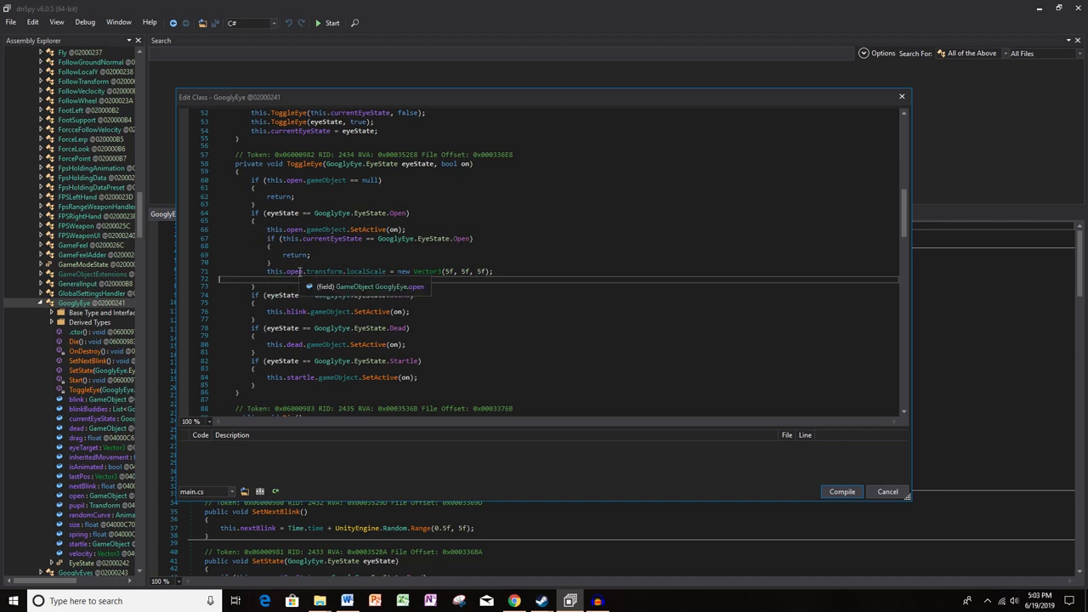
{"action": "mouse_move", "coordinate": [321, 272]}
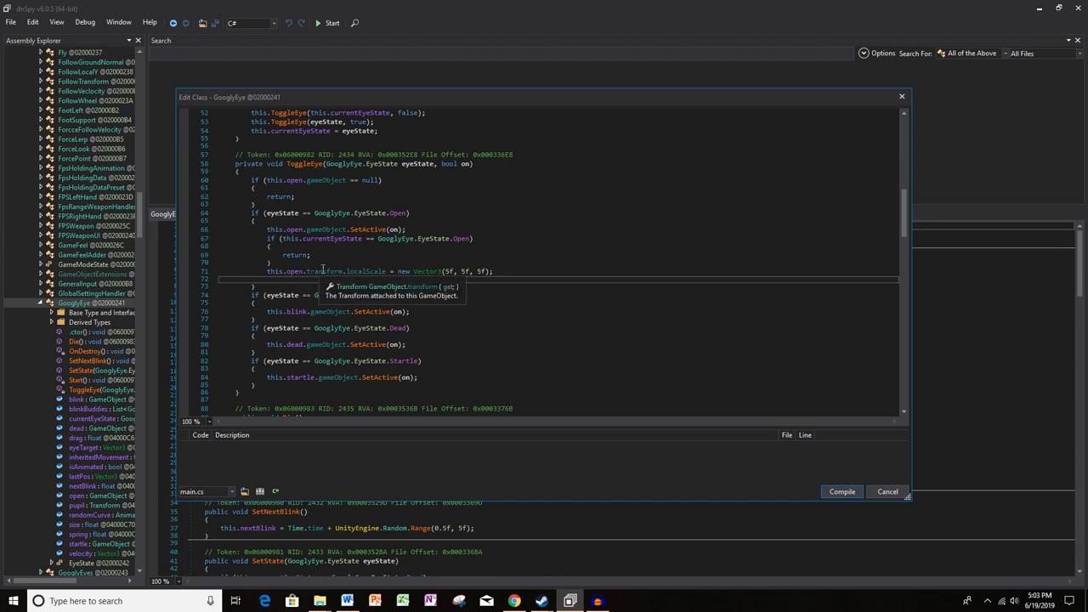
{"action": "mouse_move", "coordinate": [361, 272]}
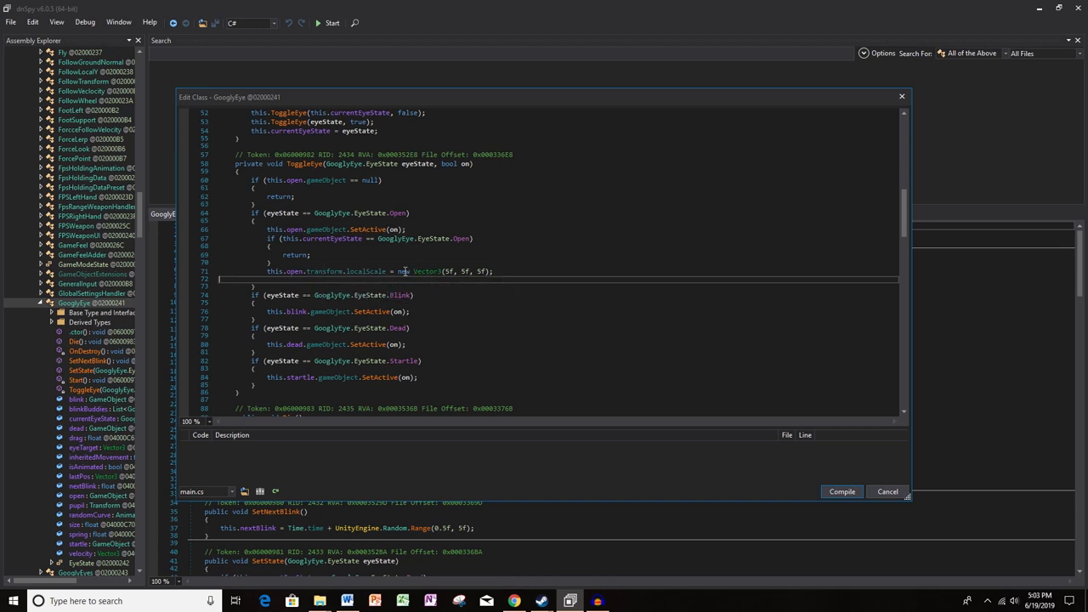
{"action": "double_click", "coordinate": [425, 272]}
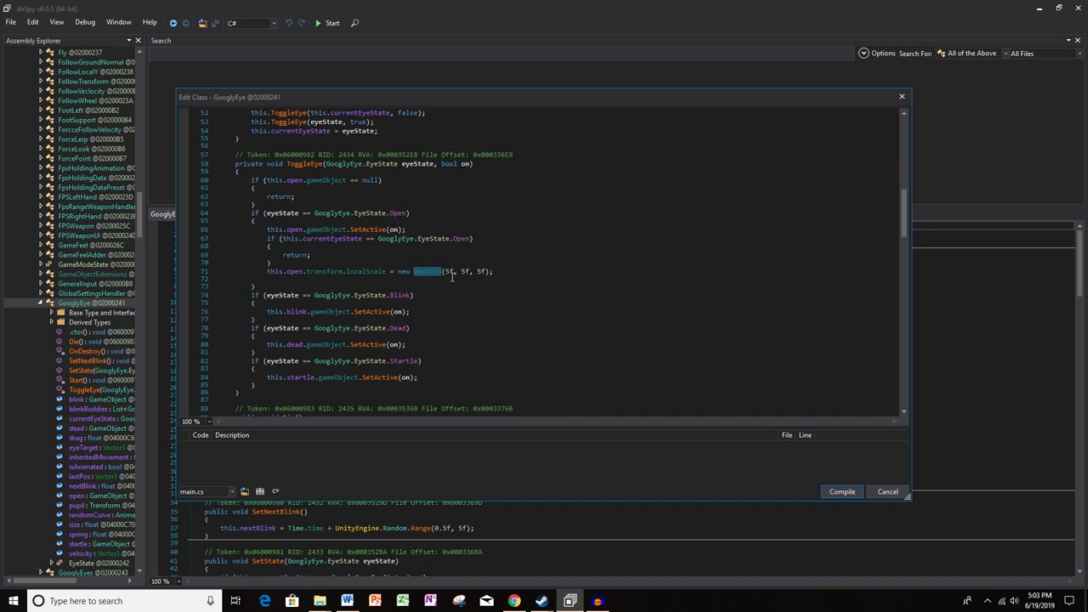
{"action": "mouse_move", "coordinate": [449, 272]}
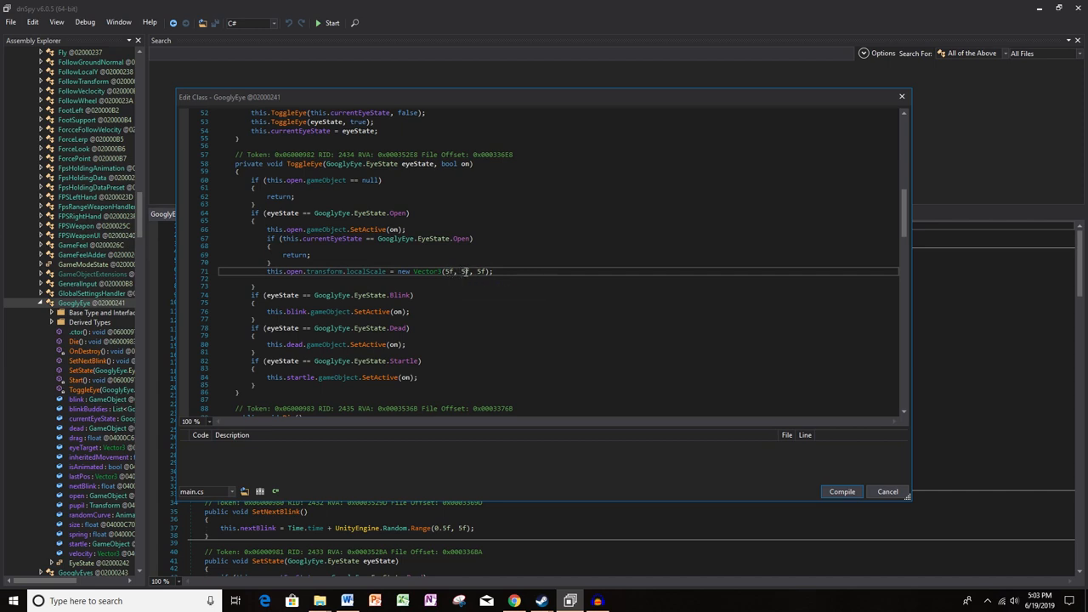
{"action": "mouse_move", "coordinate": [444, 300]}
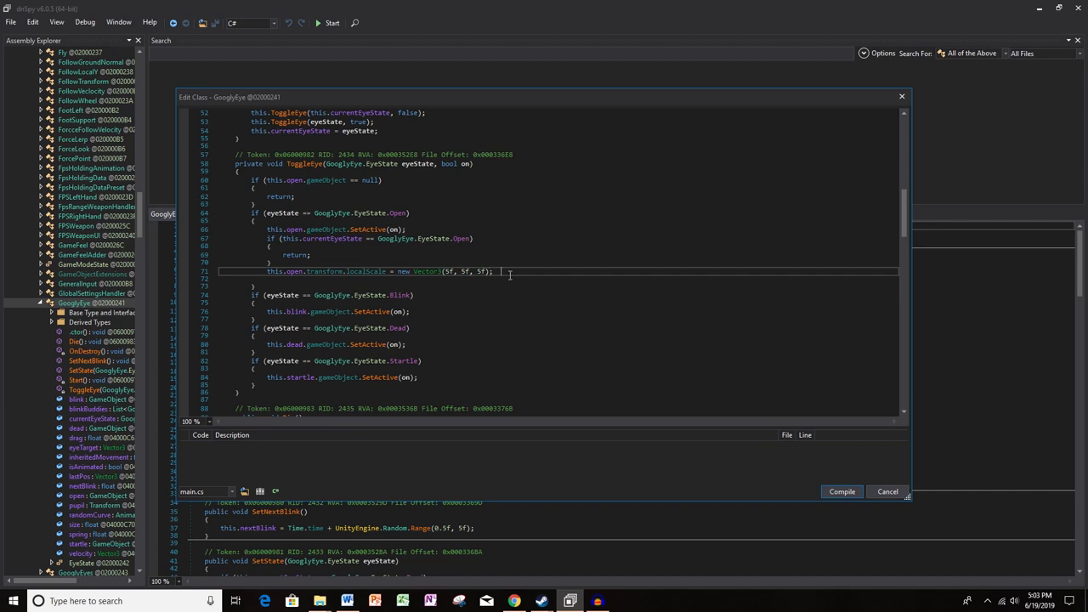
{"action": "left_click", "coordinate": [840, 491]}
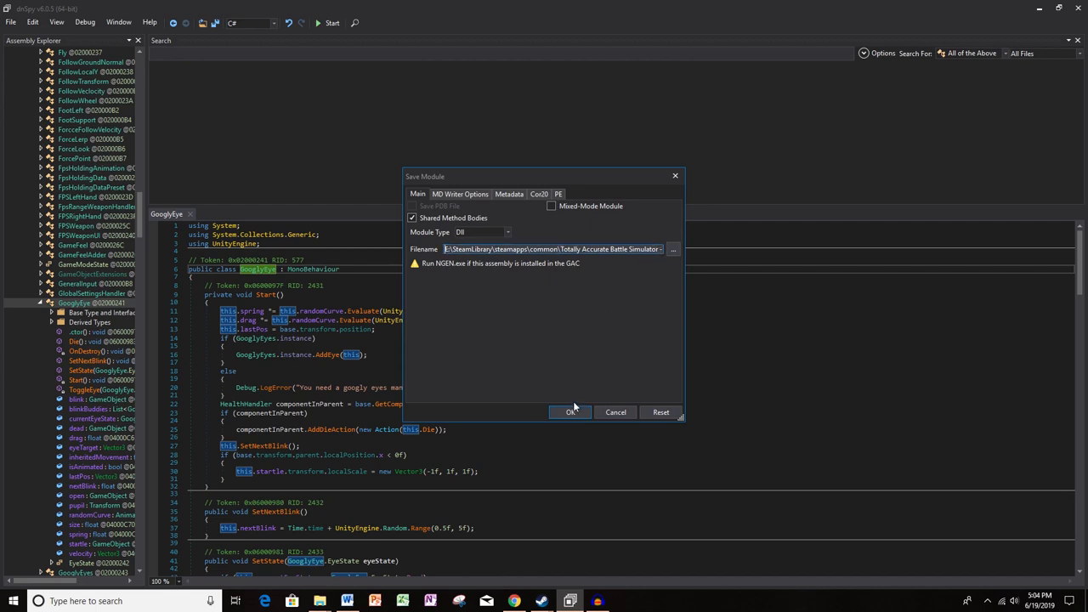
Confirm saving the modified module over the game's Assembly-CSharp.dll
{"action": "left_click", "coordinate": [571, 413]}
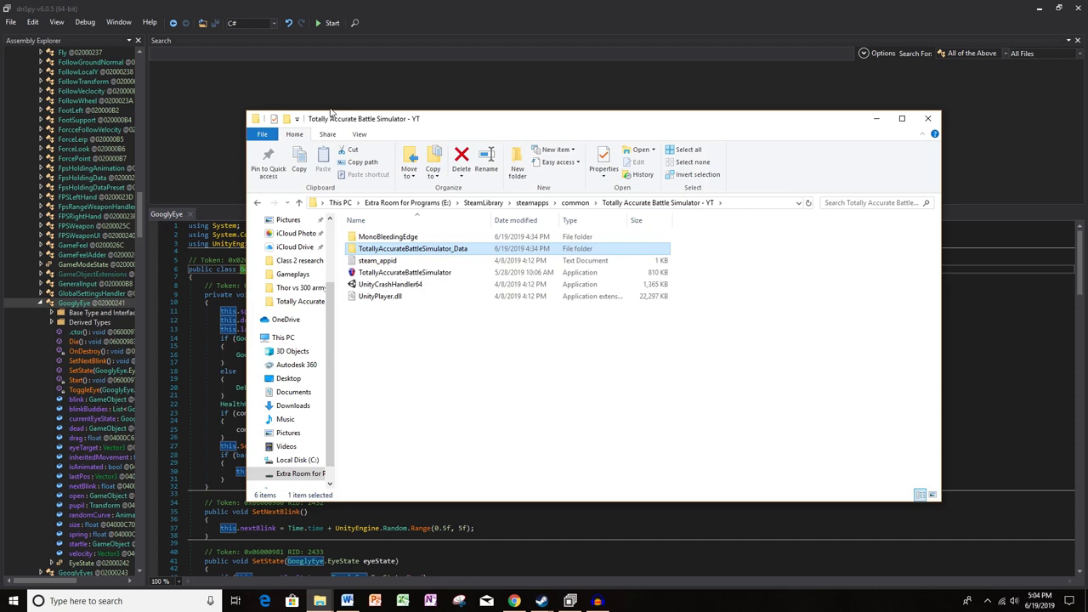
{"action": "mouse_move", "coordinate": [428, 126]}
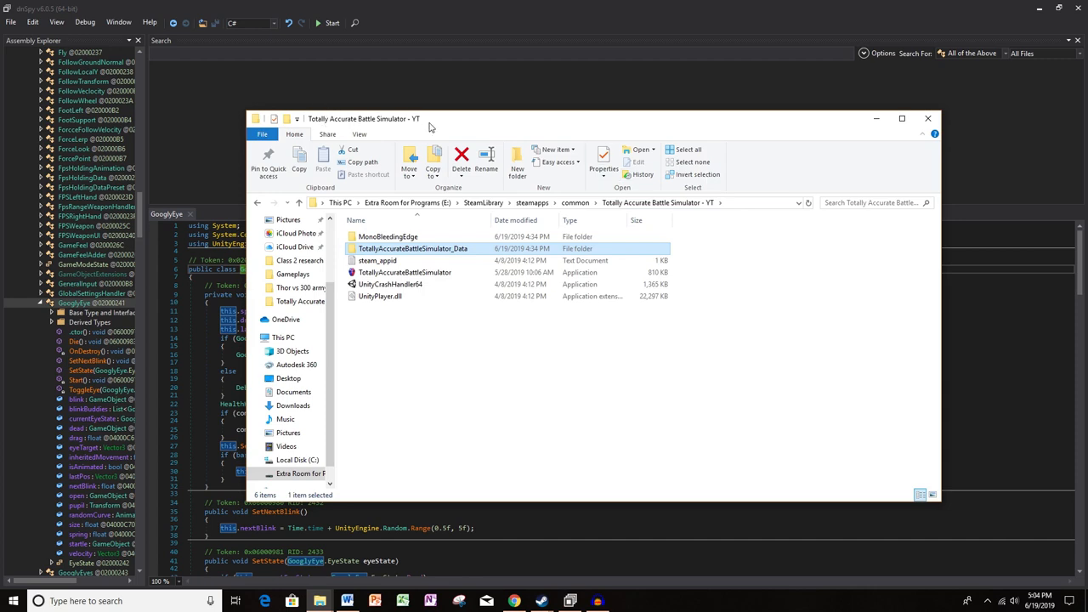
Run TotallyAccurateBattleSimulator.exe from the game folder
{"action": "left_click", "coordinate": [404, 272]}
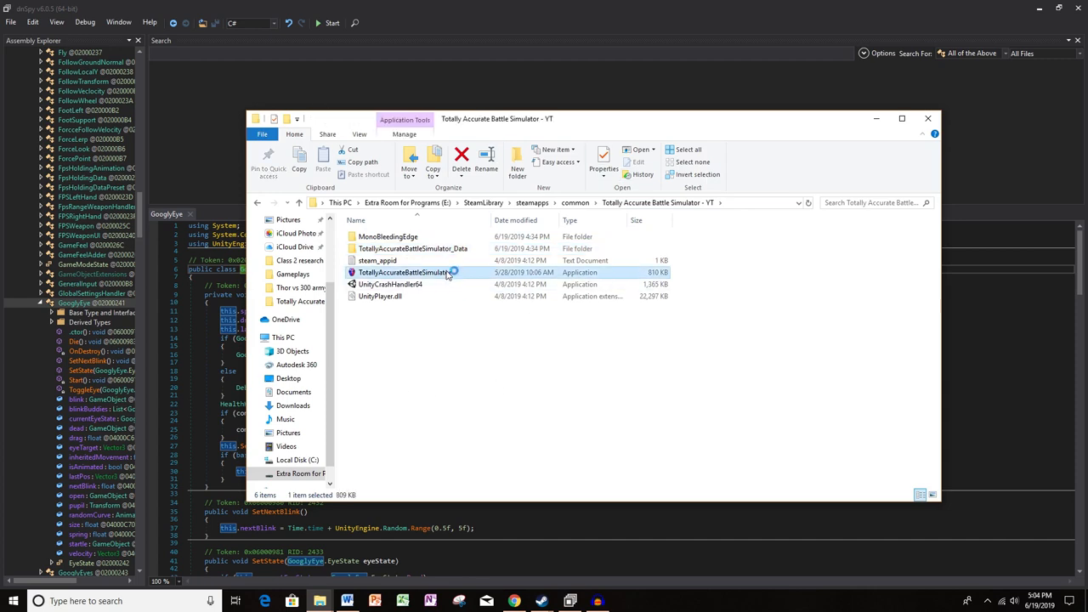
{"action": "double_click", "coordinate": [406, 272]}
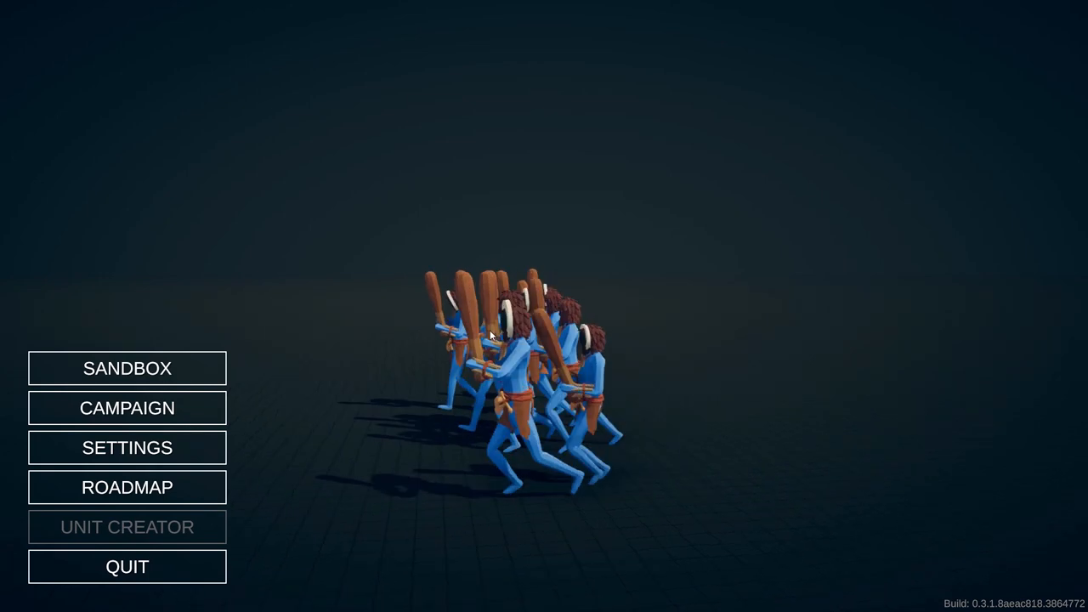
Enter Sandbox mode and choose the Simulation map
{"action": "left_click", "coordinate": [126, 367]}
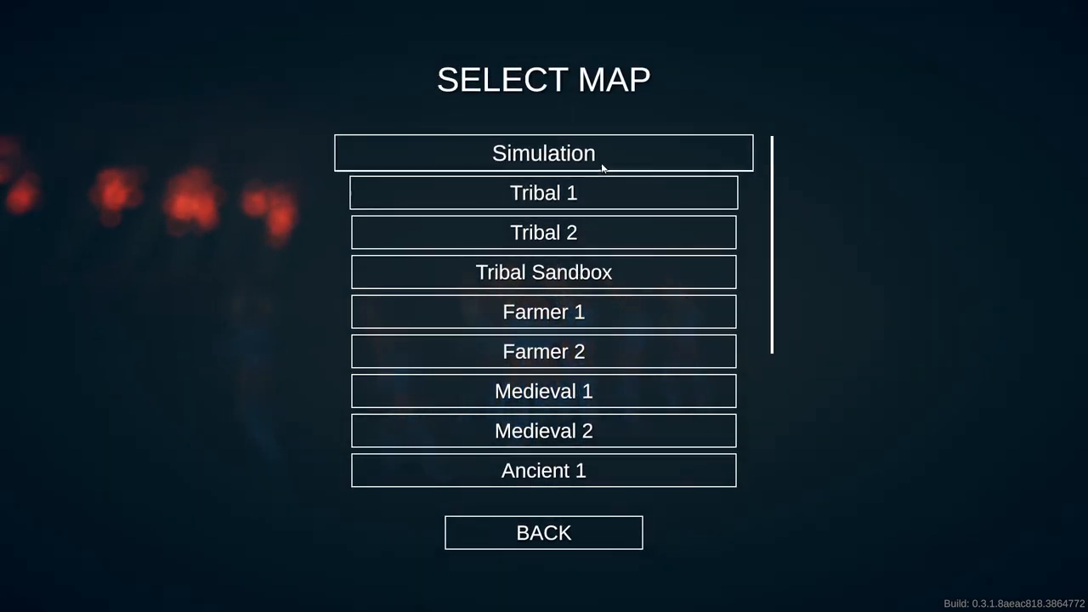
{"action": "left_click", "coordinate": [544, 153]}
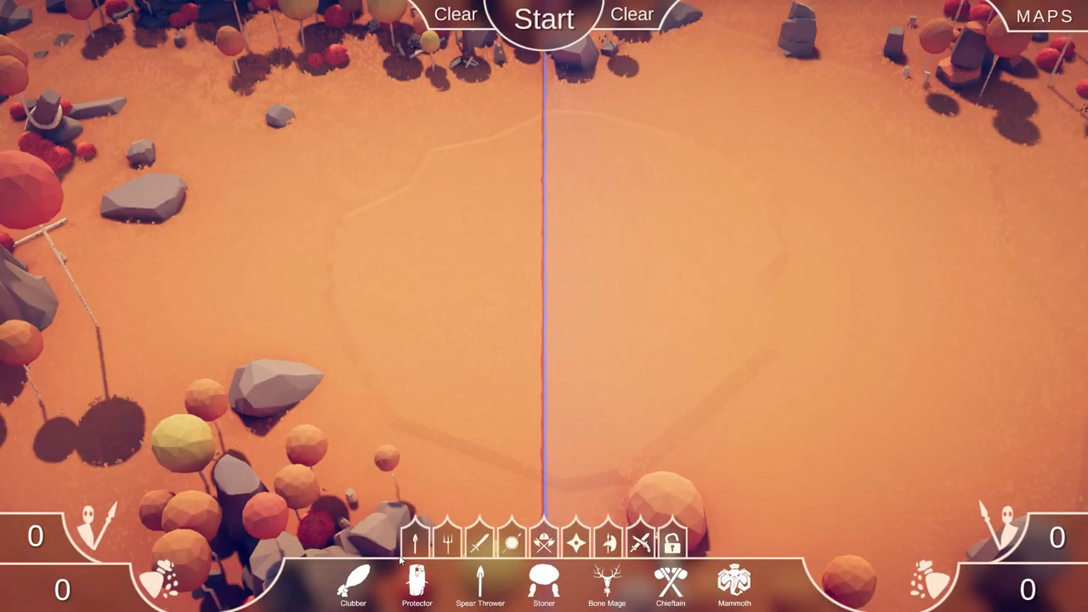
{"action": "mouse_move", "coordinate": [607, 435]}
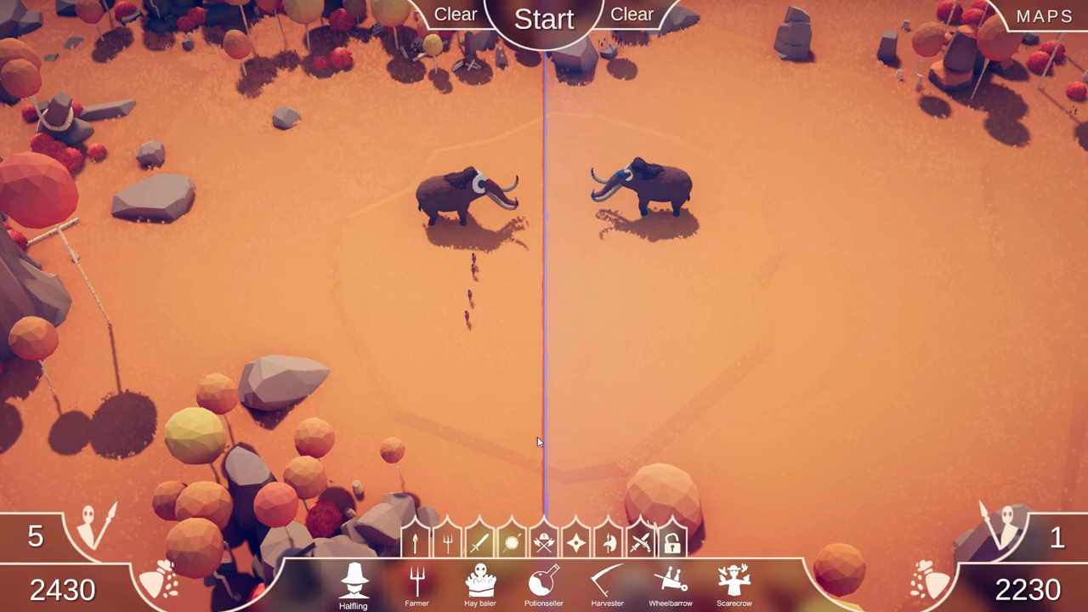
{"action": "mouse_move", "coordinate": [544, 542]}
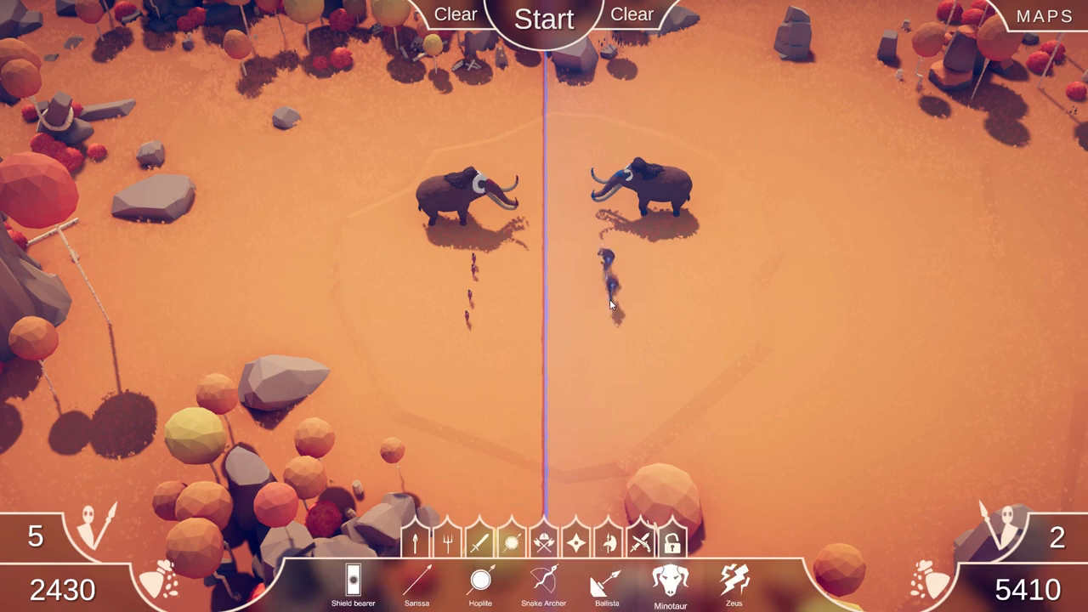
Place a unit on the right-hand team's side of the battlefield
{"action": "left_click", "coordinate": [544, 17]}
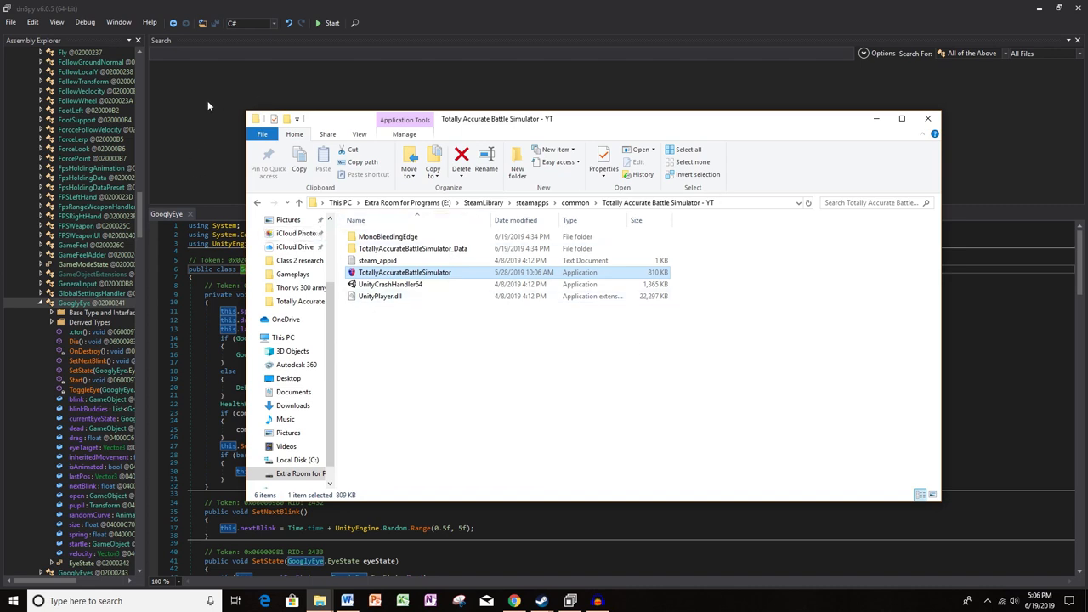
Minimize the Totally Accurate Battle Simulator game folder window, returning to dnSpy
{"action": "left_click", "coordinate": [929, 119]}
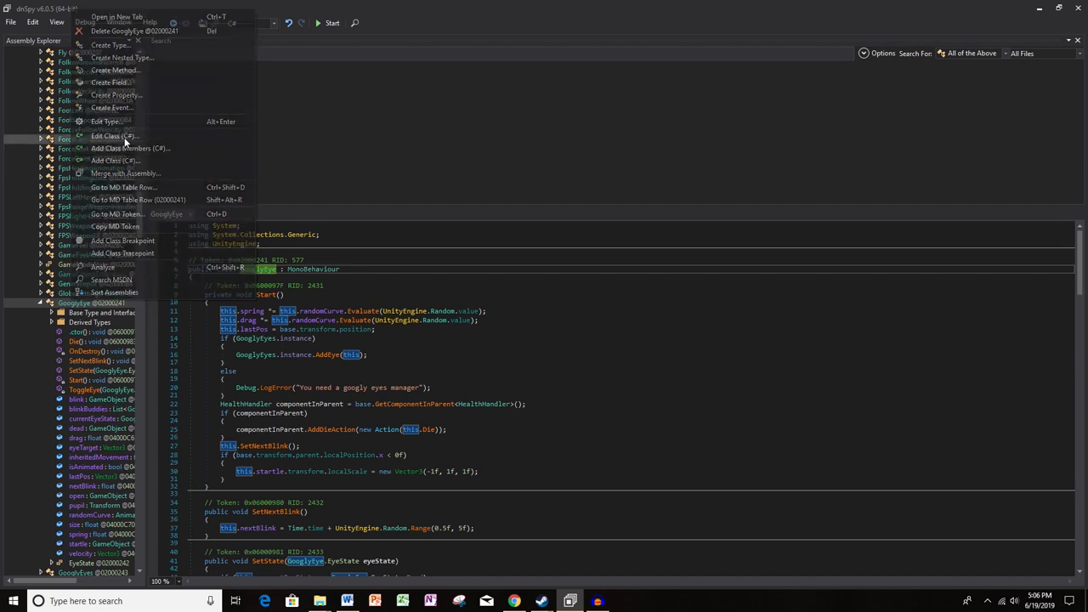
Reopen GooglyEye in Edit Class (C#) and place the cursor in the ToggleEye method
{"action": "left_click", "coordinate": [112, 136]}
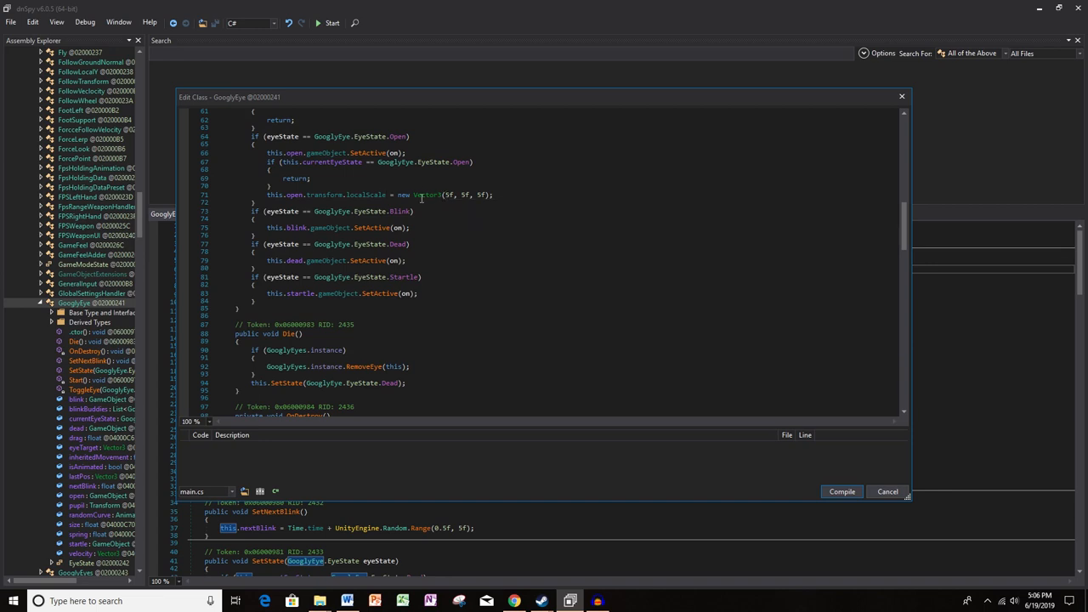
{"action": "scroll", "scroll_direction": "up", "scroll_amount": 3}
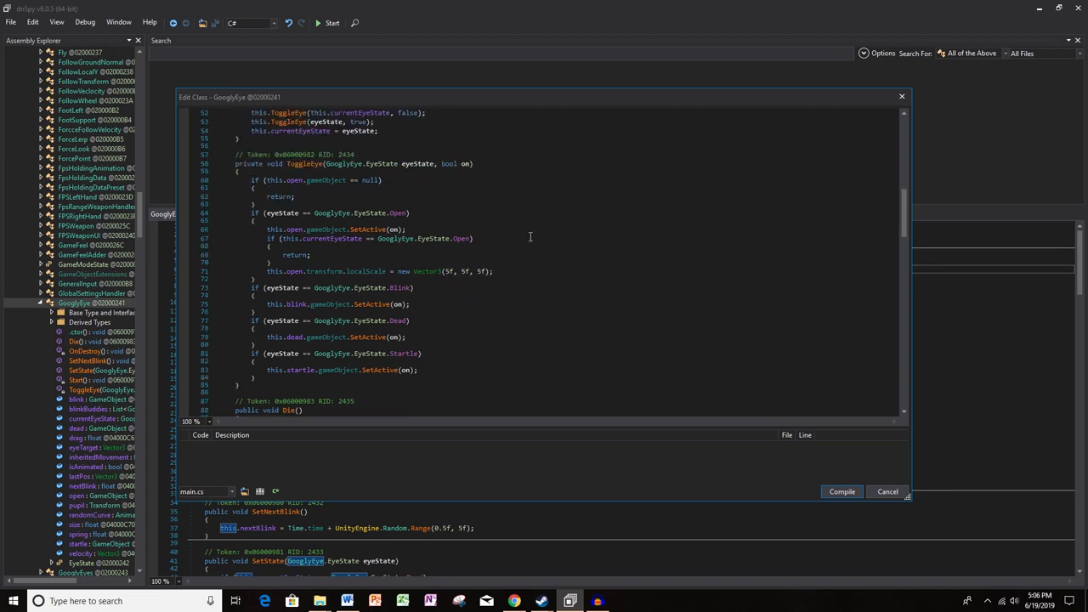
{"action": "left_click", "coordinate": [493, 272]}
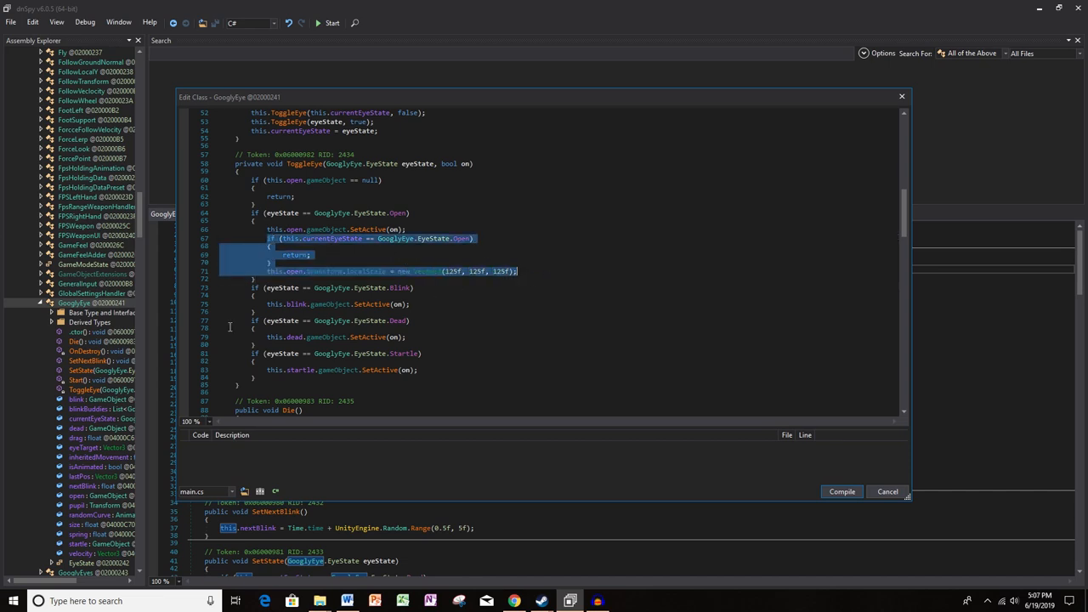
{"action": "mouse_move", "coordinate": [404, 311]}
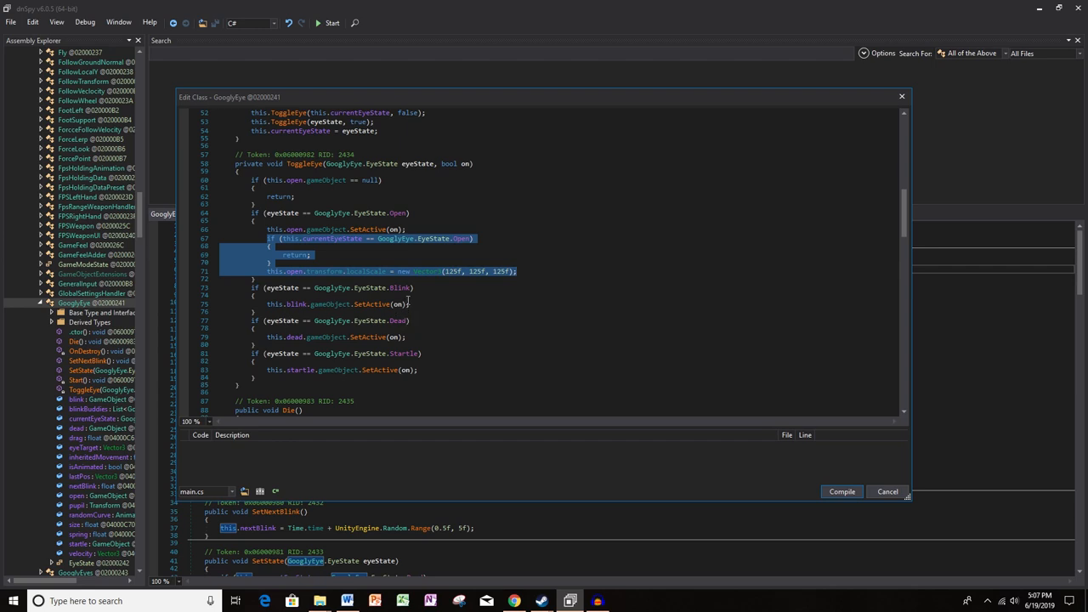
{"action": "mouse_move", "coordinate": [405, 336]}
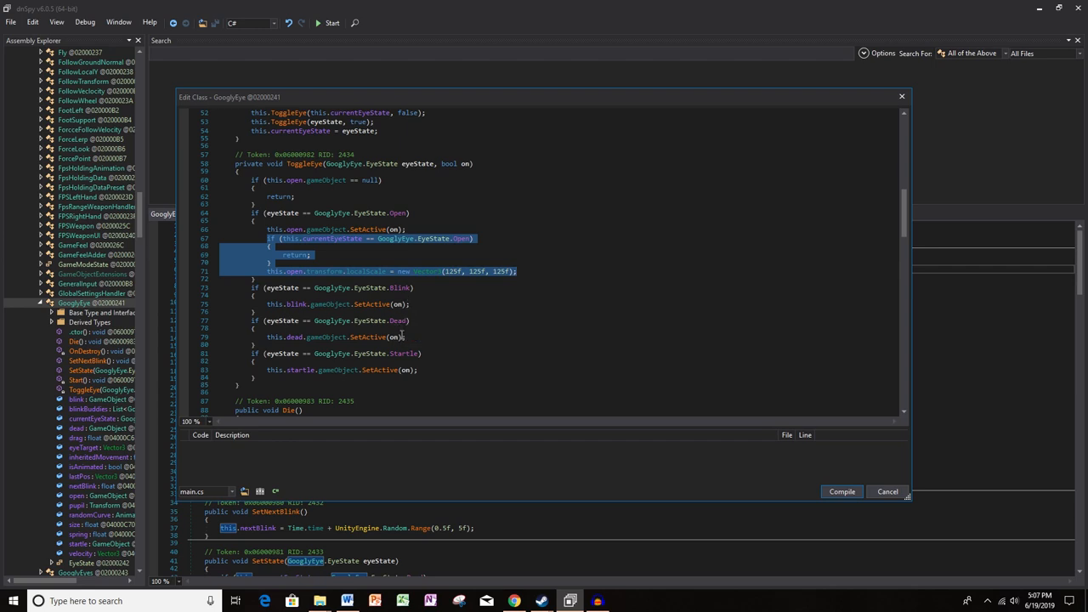
{"action": "mouse_move", "coordinate": [412, 350]}
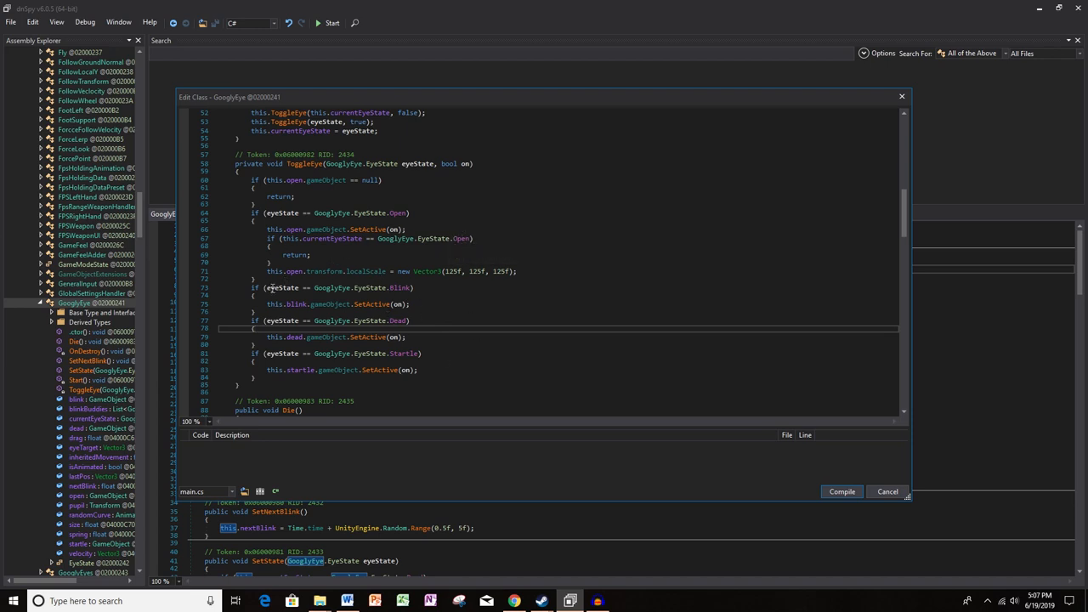
{"action": "mouse_move", "coordinate": [400, 287]}
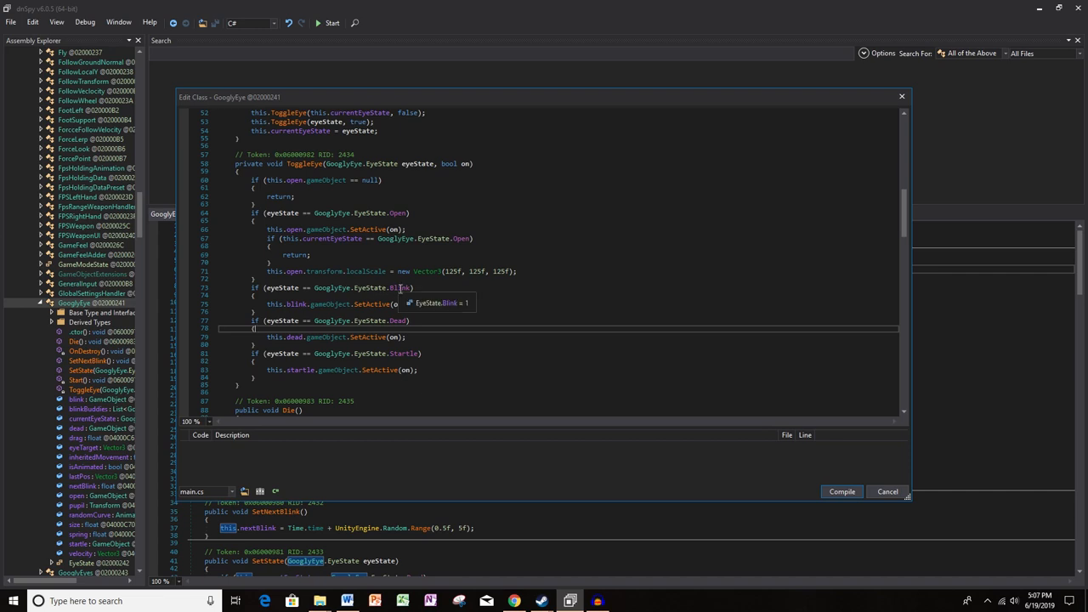
{"action": "mouse_move", "coordinate": [394, 248]}
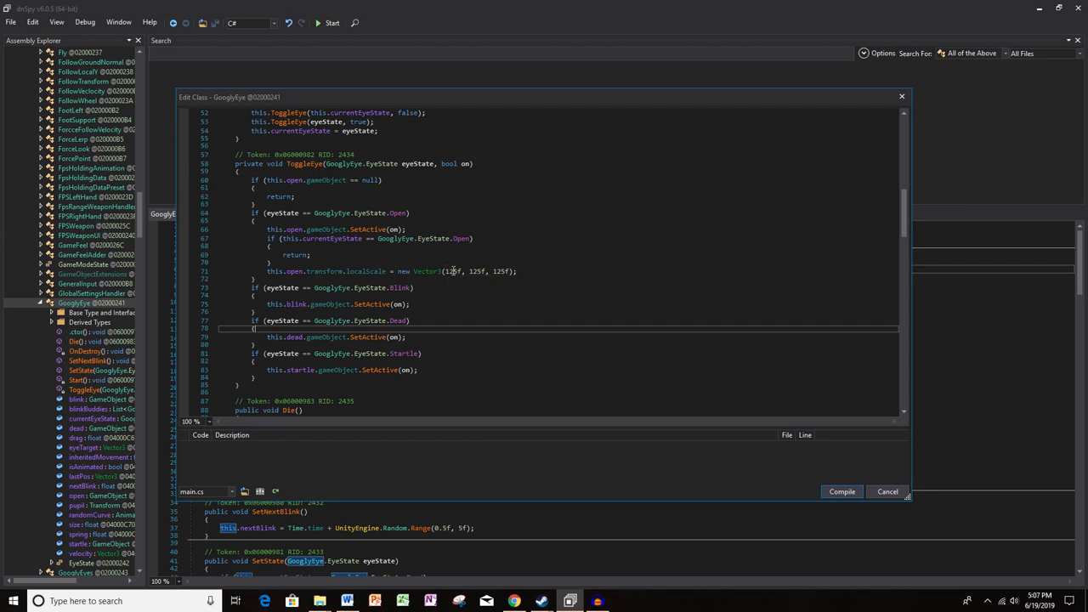
Compile GooglyEye with ToggleEye's open-eye scale set to Vector3(125f, 125f, 125f)
{"action": "left_click", "coordinate": [839, 491]}
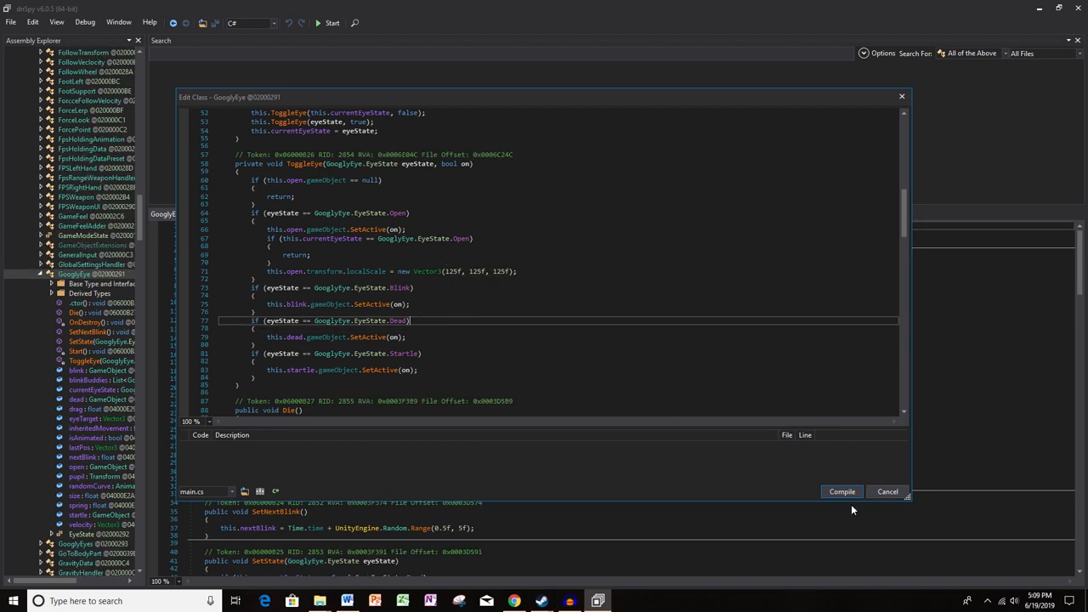
Save the edited module to disk and restore the game folder window
{"action": "left_click", "coordinate": [887, 492]}
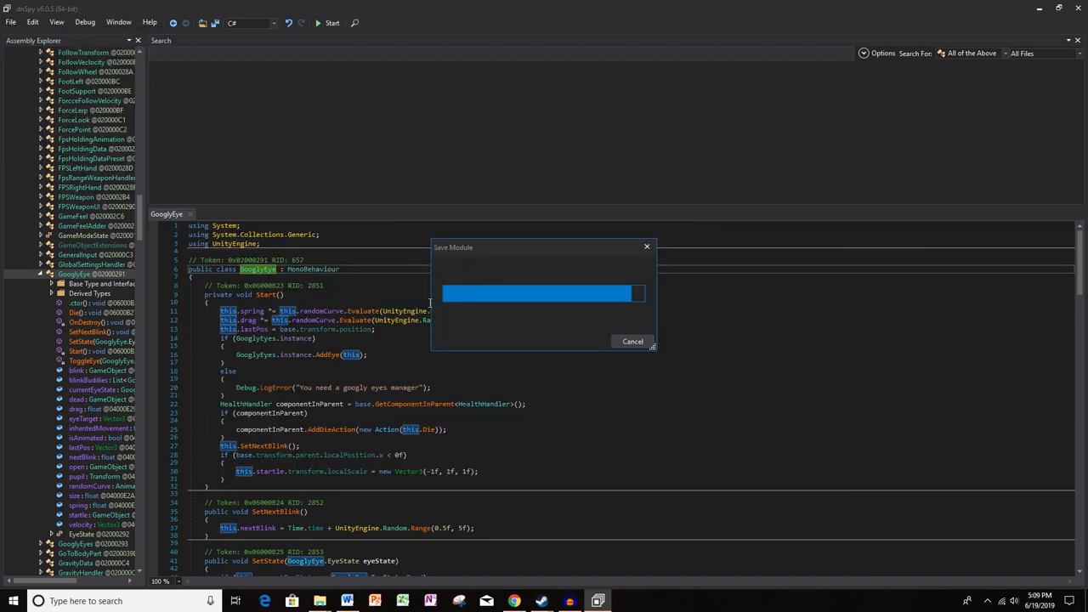
{"action": "left_click", "coordinate": [632, 340]}
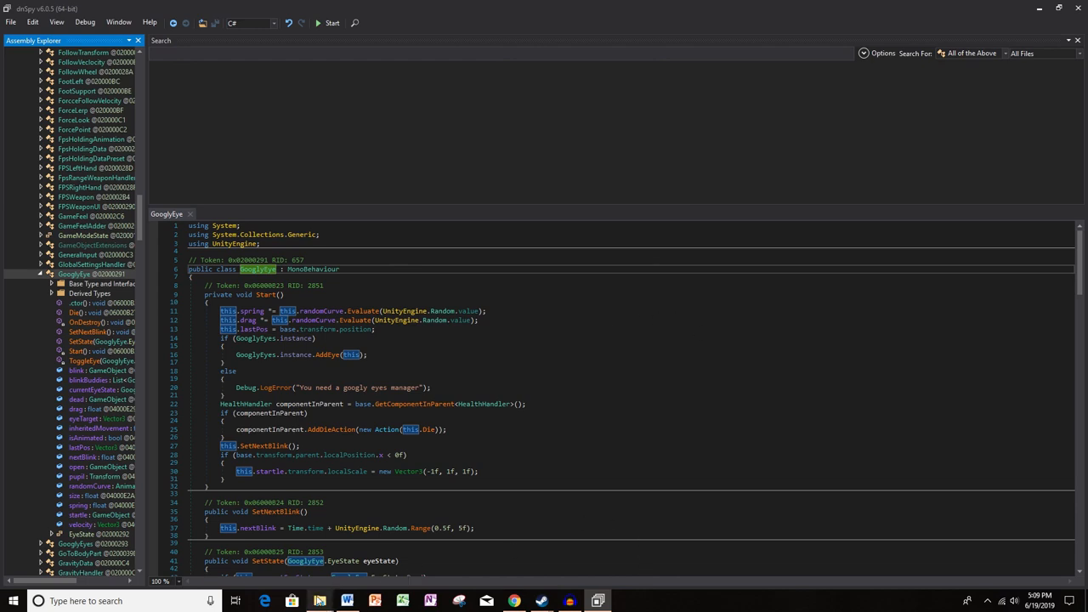
{"action": "left_click", "coordinate": [319, 602]}
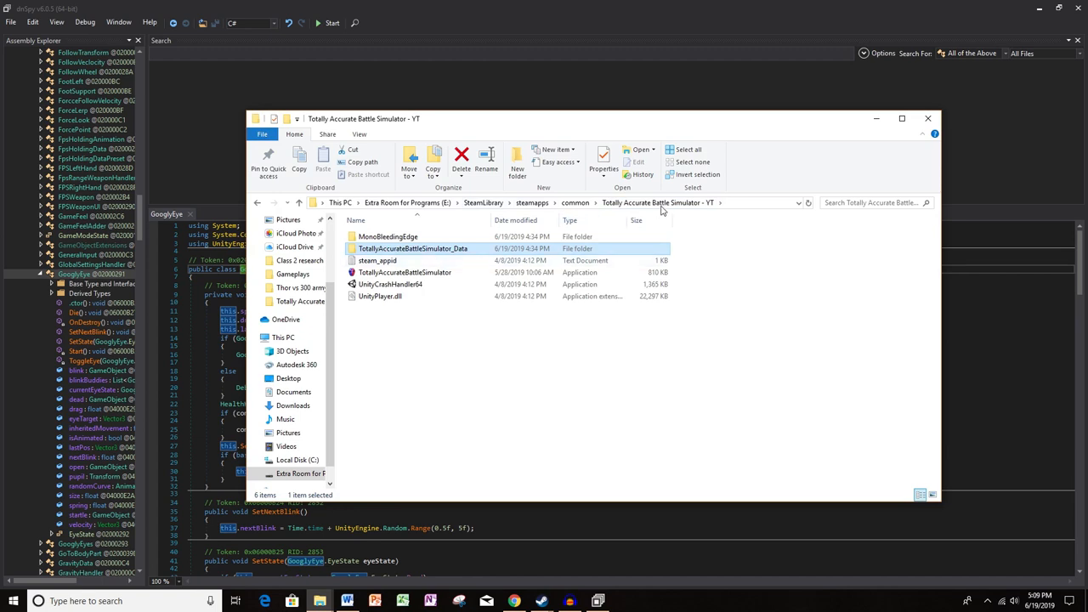
Launch TotallyAccurateBattleSimulator.exe from the game folder
{"action": "left_click", "coordinate": [405, 272]}
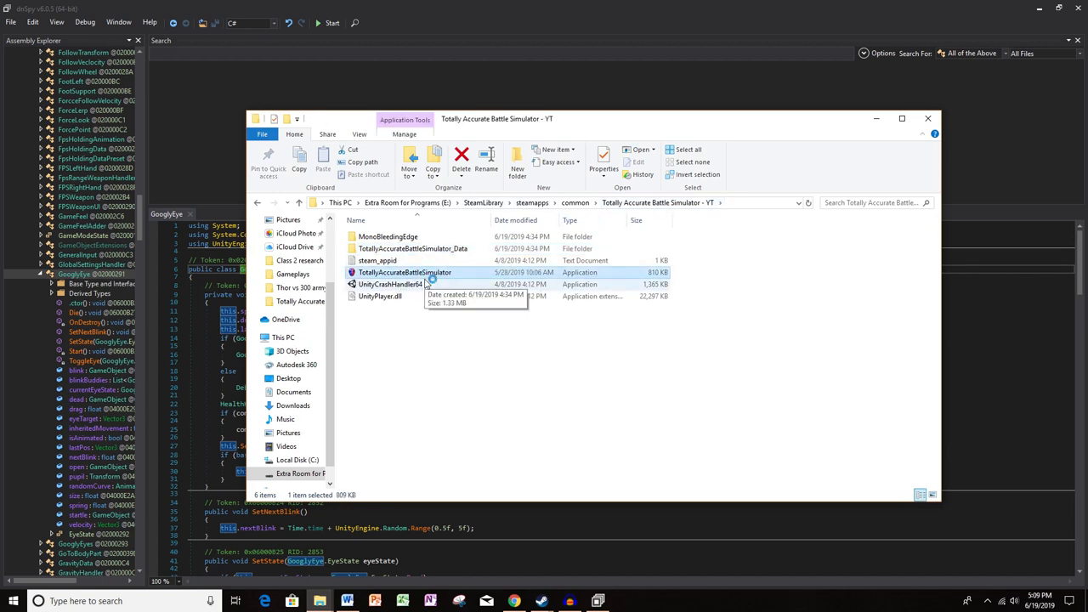
{"action": "double_click", "coordinate": [405, 272]}
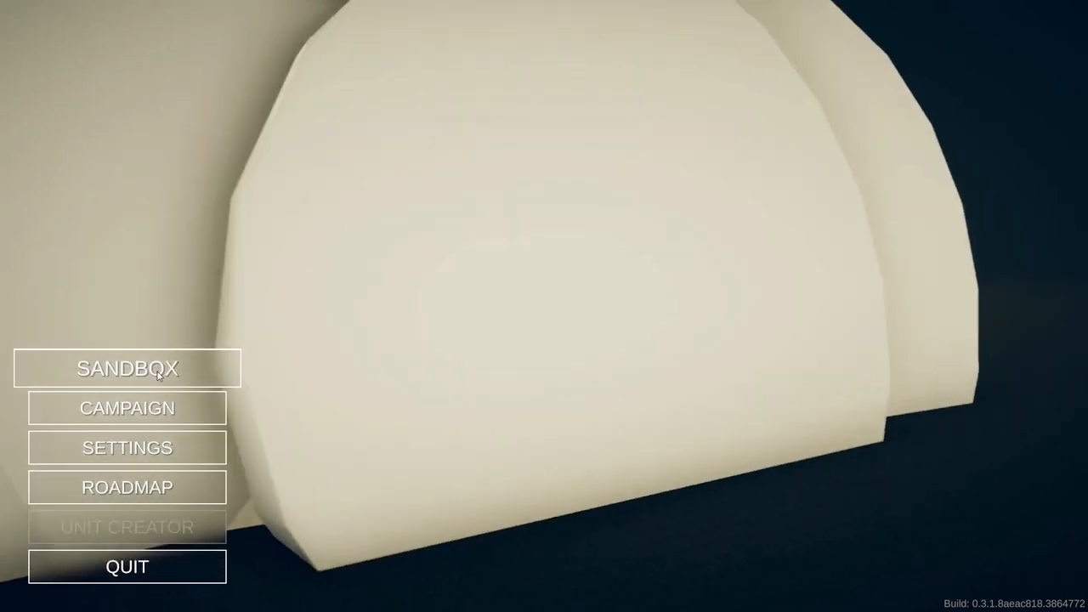
Choose SANDBOX on the main menu
{"action": "left_click", "coordinate": [126, 367]}
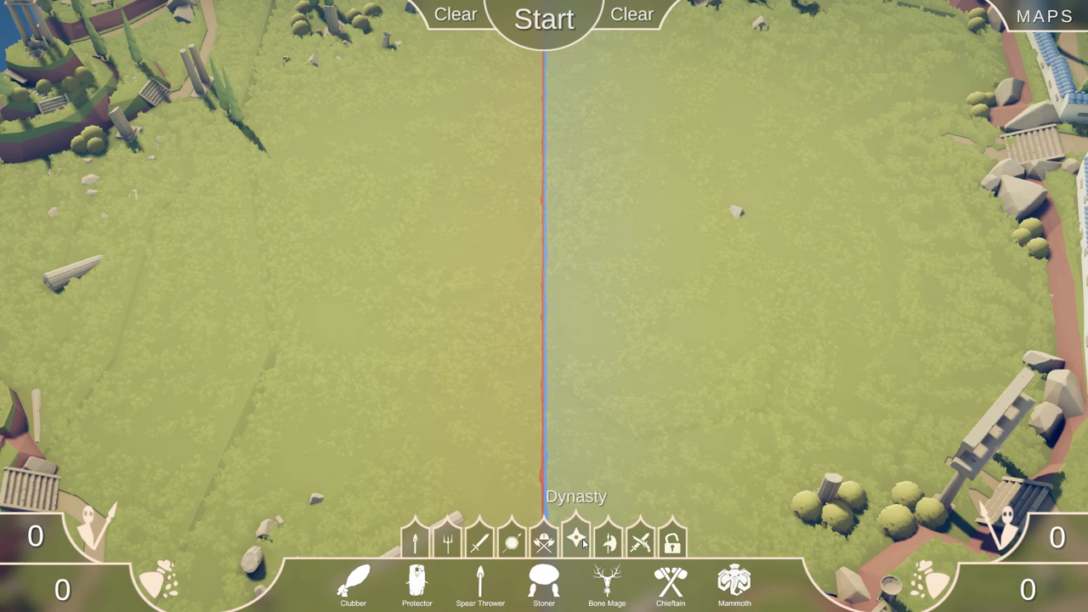
Select the Medieval faction for unit placement and start the battle
{"action": "left_click", "coordinate": [576, 542]}
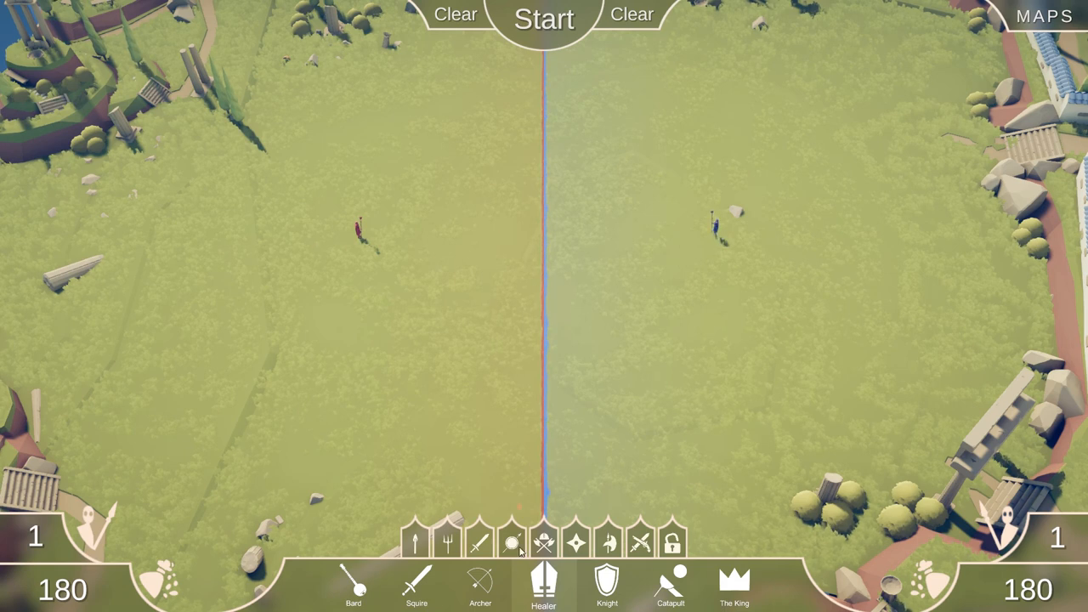
{"action": "mouse_move", "coordinate": [734, 586]}
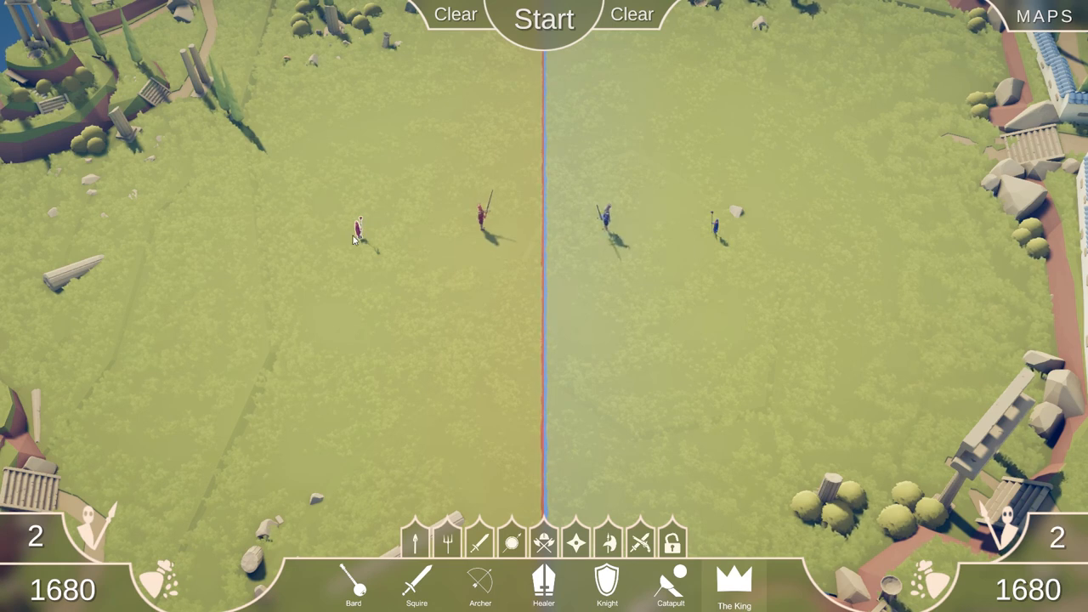
{"action": "mouse_move", "coordinate": [680, 228]}
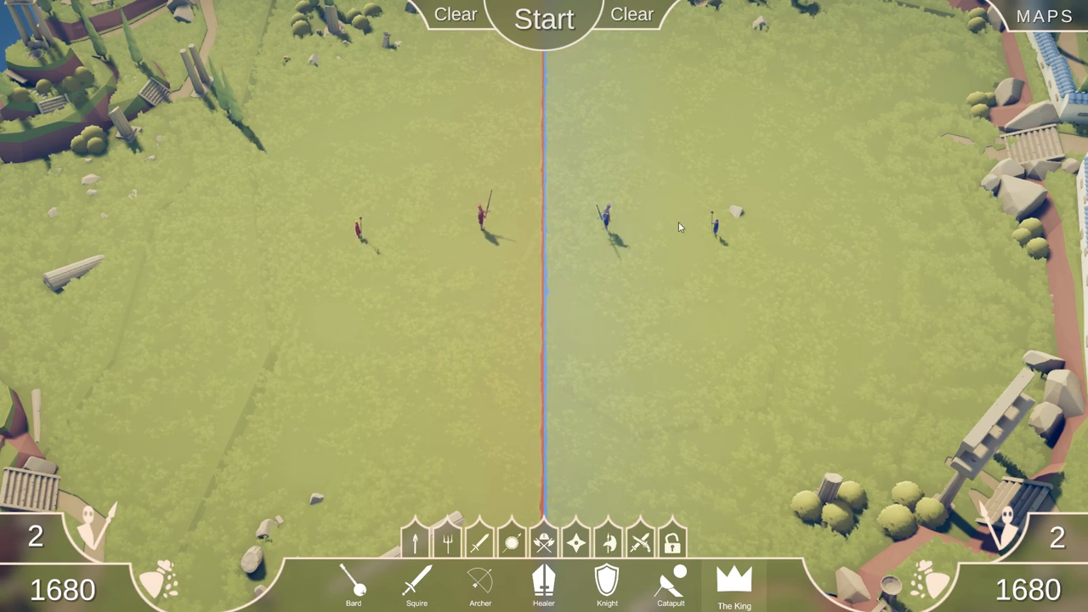
{"action": "mouse_move", "coordinate": [559, 335]}
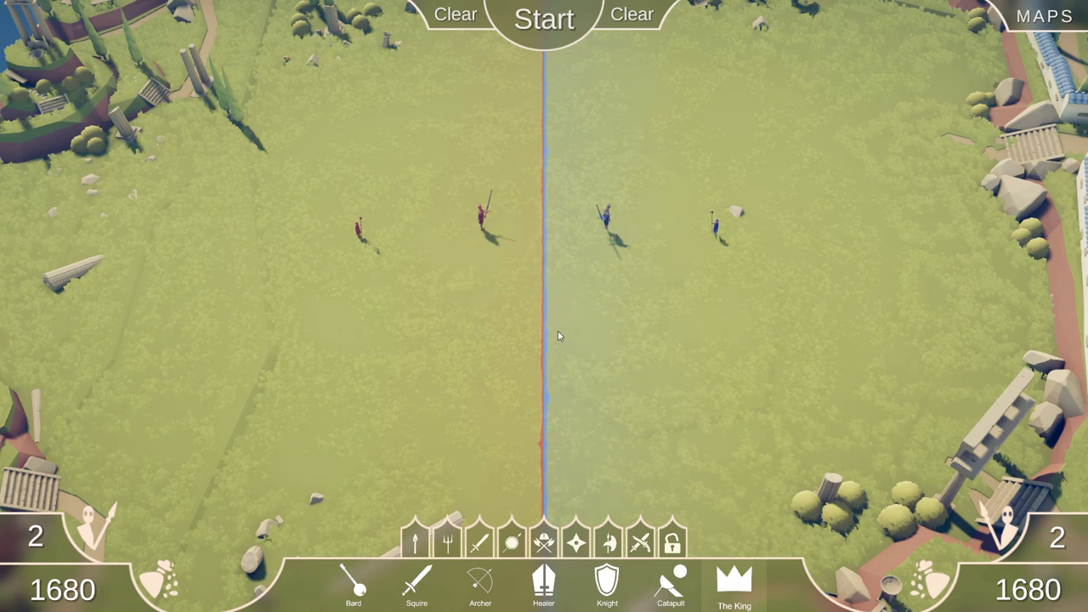
{"action": "mouse_move", "coordinate": [415, 235]}
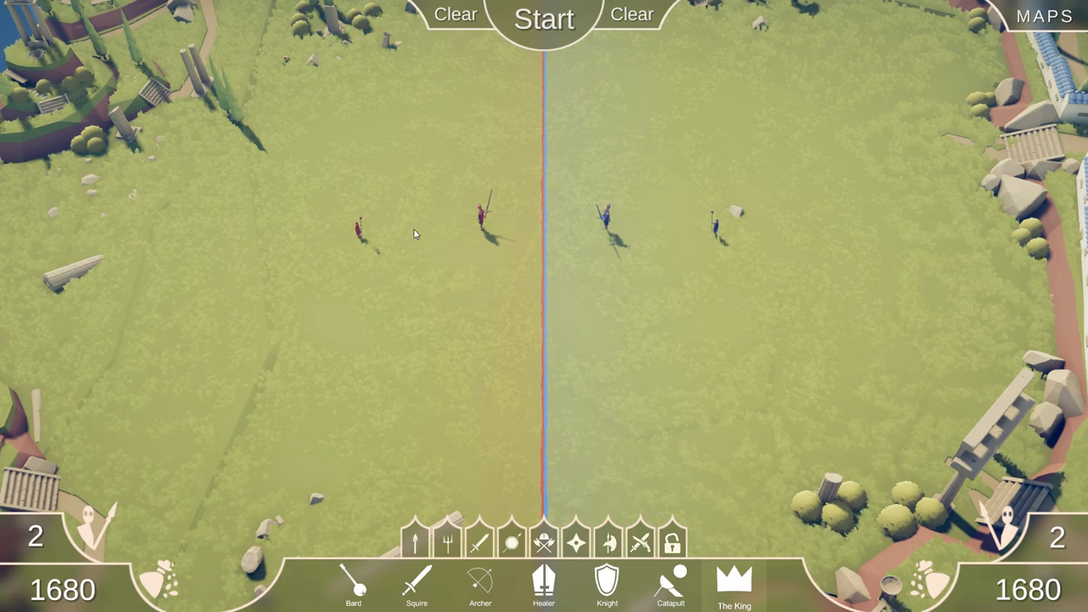
{"action": "mouse_move", "coordinate": [564, 230]}
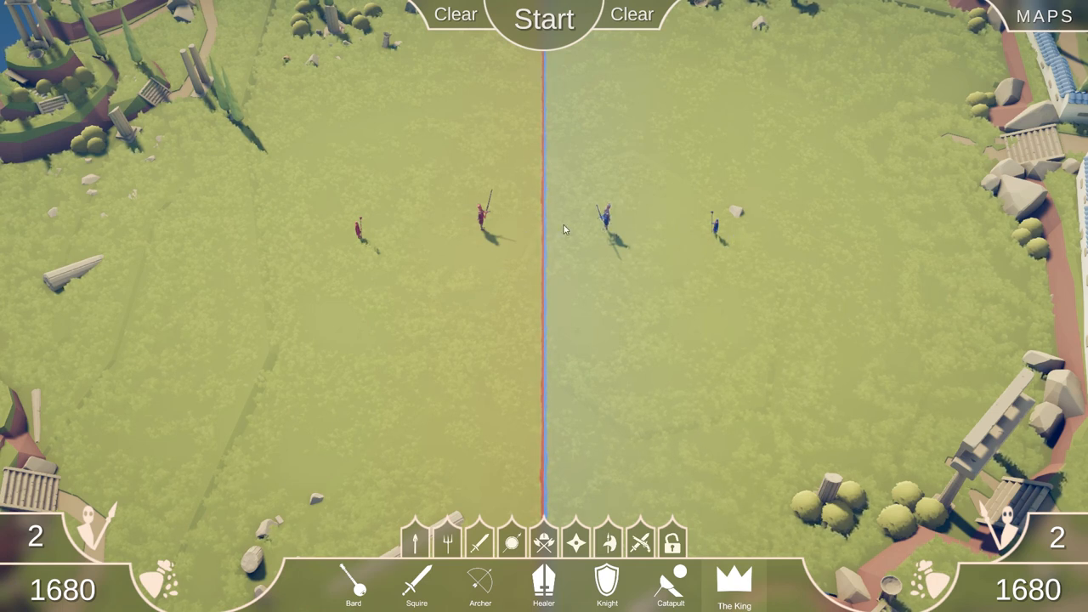
{"action": "mouse_move", "coordinate": [527, 278]}
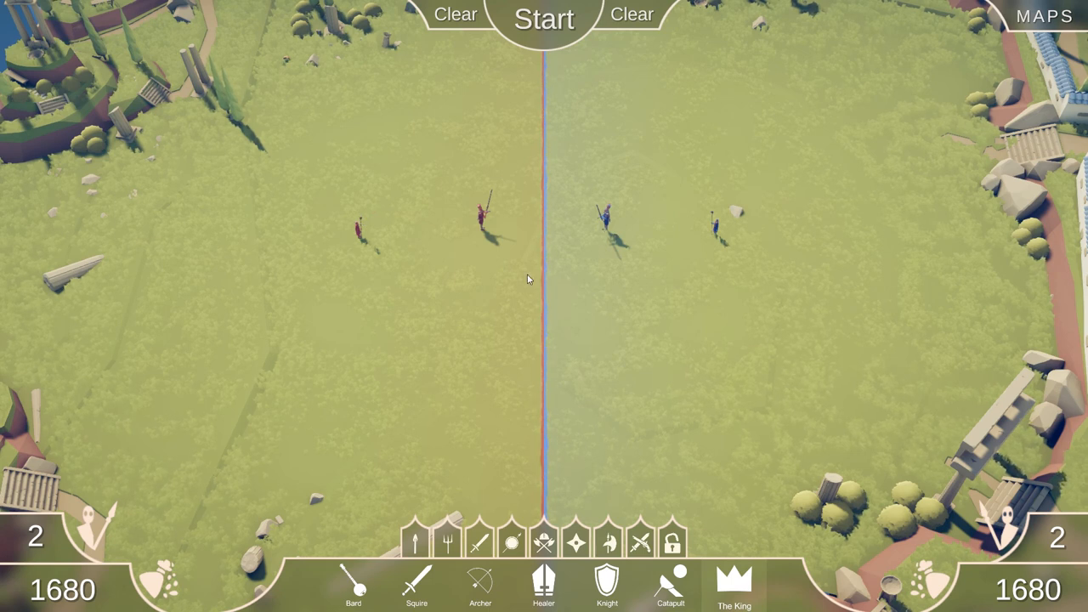
{"action": "mouse_move", "coordinate": [530, 40]}
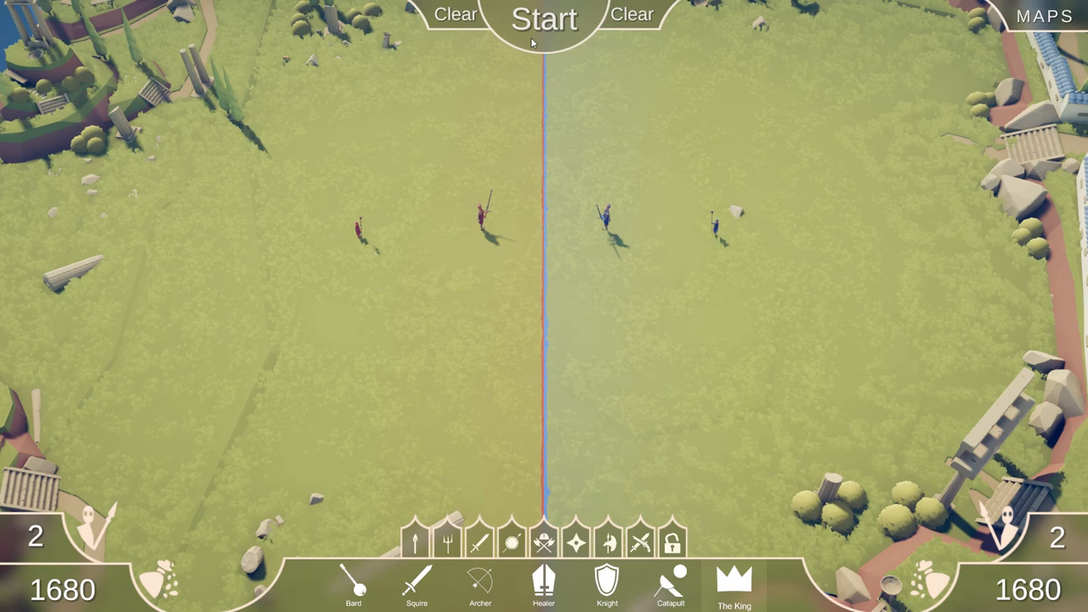
{"action": "left_click", "coordinate": [546, 19]}
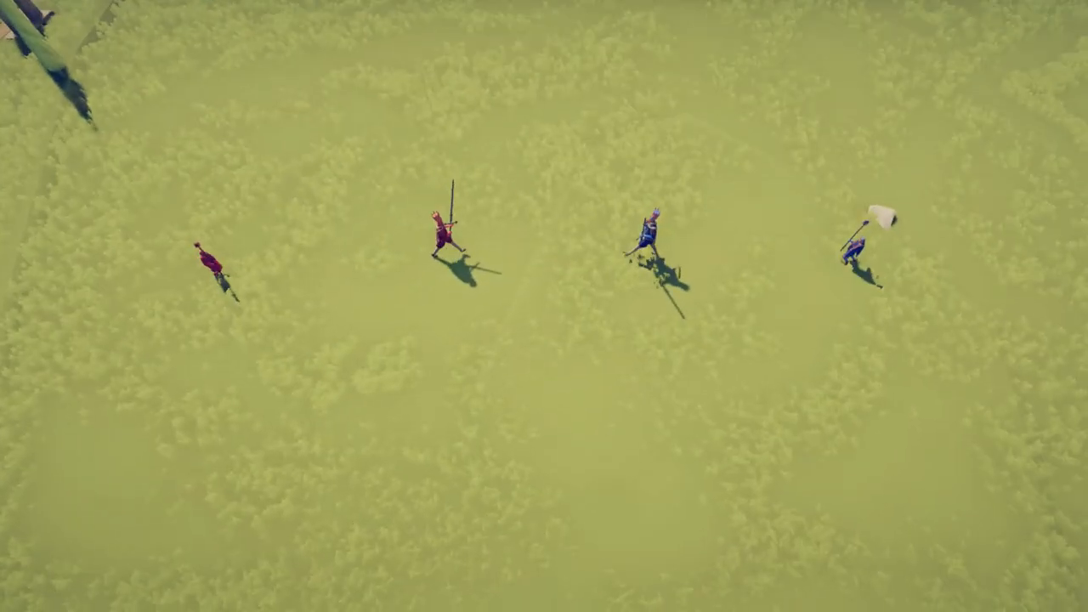